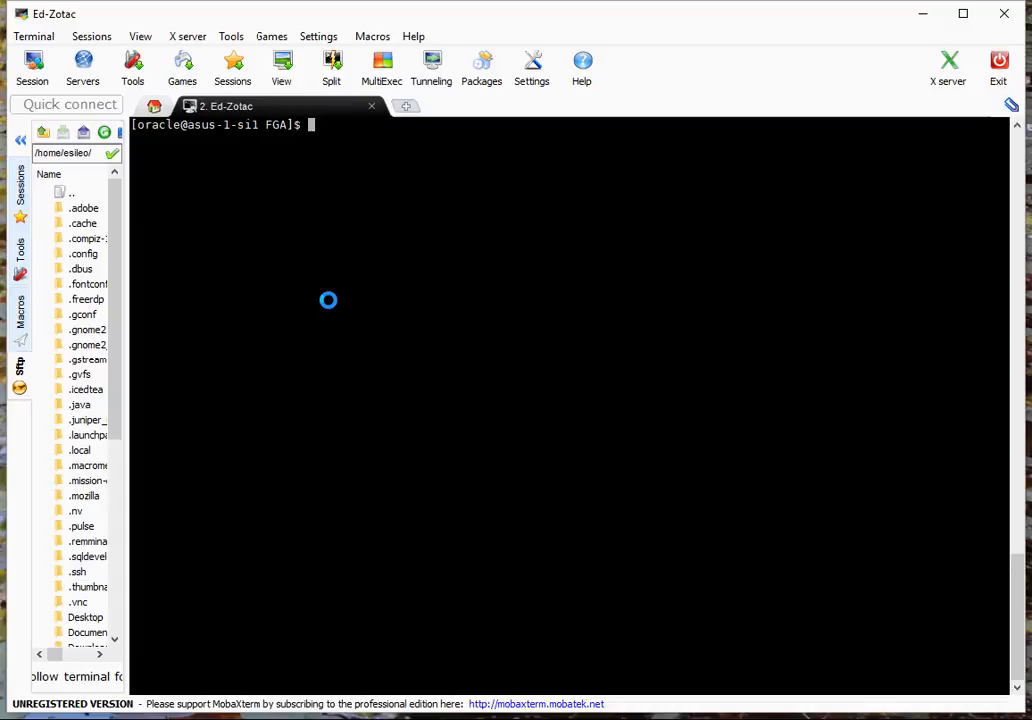
Connect with sqlplus / as sysdba and show the audit parameters (audit_trail = DB)
{"action": "type", "text": "sqlplus / as"}
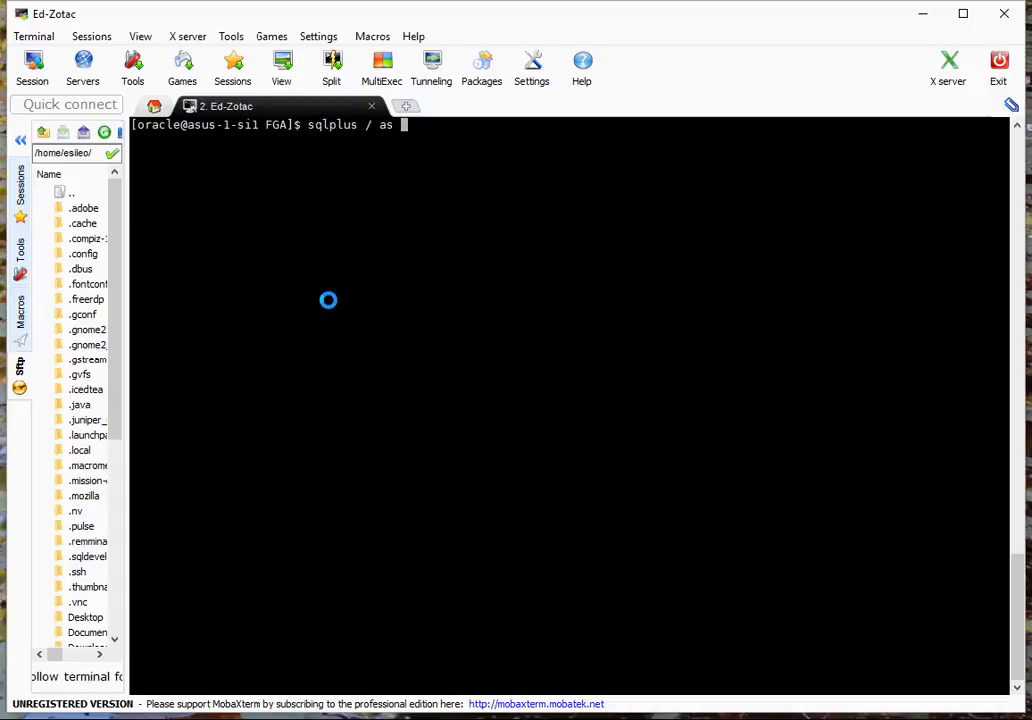
{"action": "type", "text": "sysdba"}
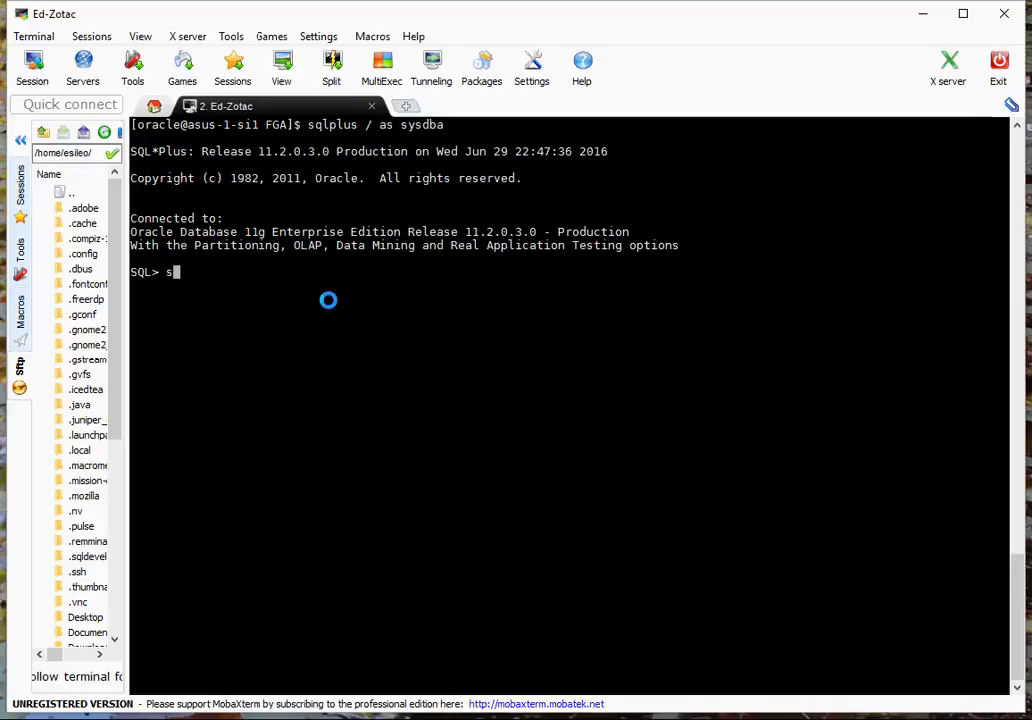
{"action": "type", "text": "how parameter audit"}
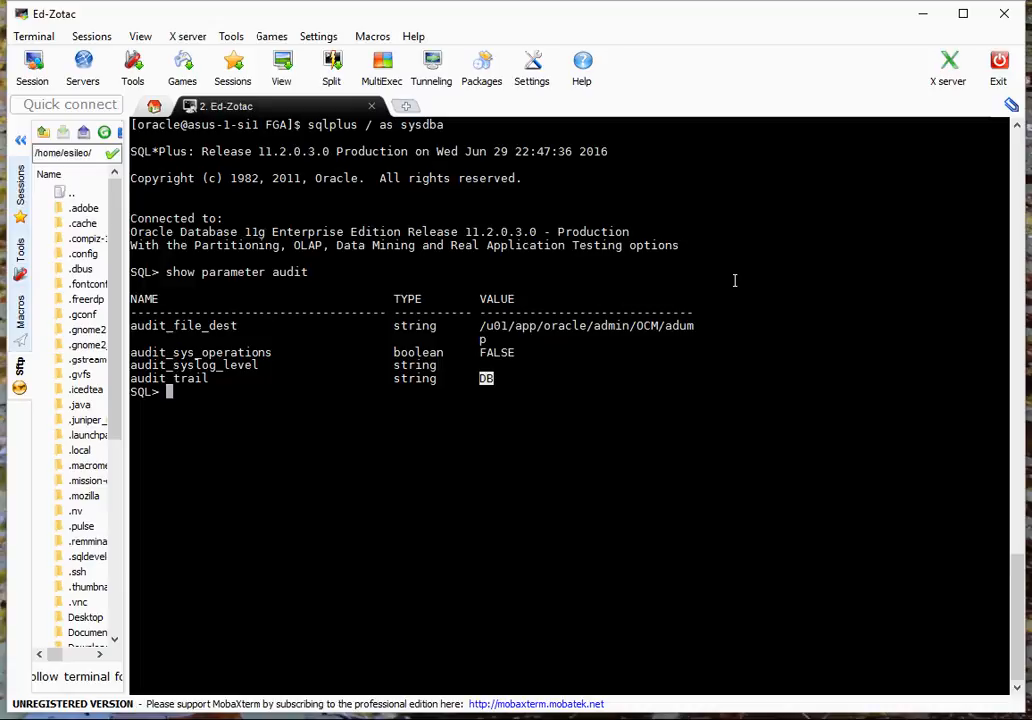
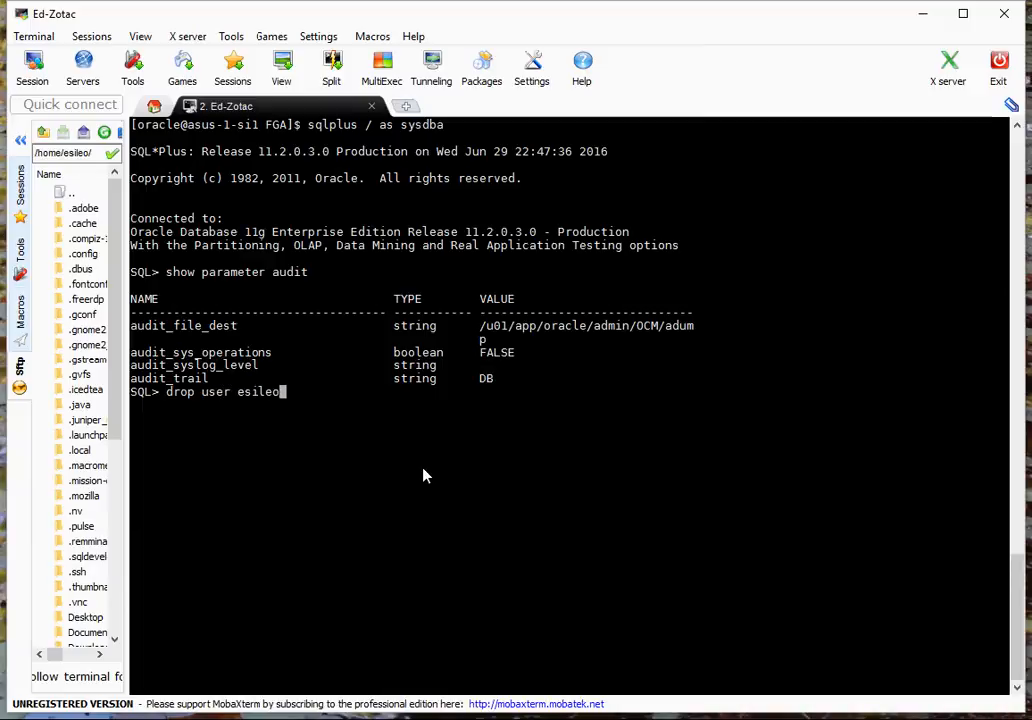
Attempt drop user esileo cascade, which fails since the user does not exist
{"action": "type", "text": "cascade;"}
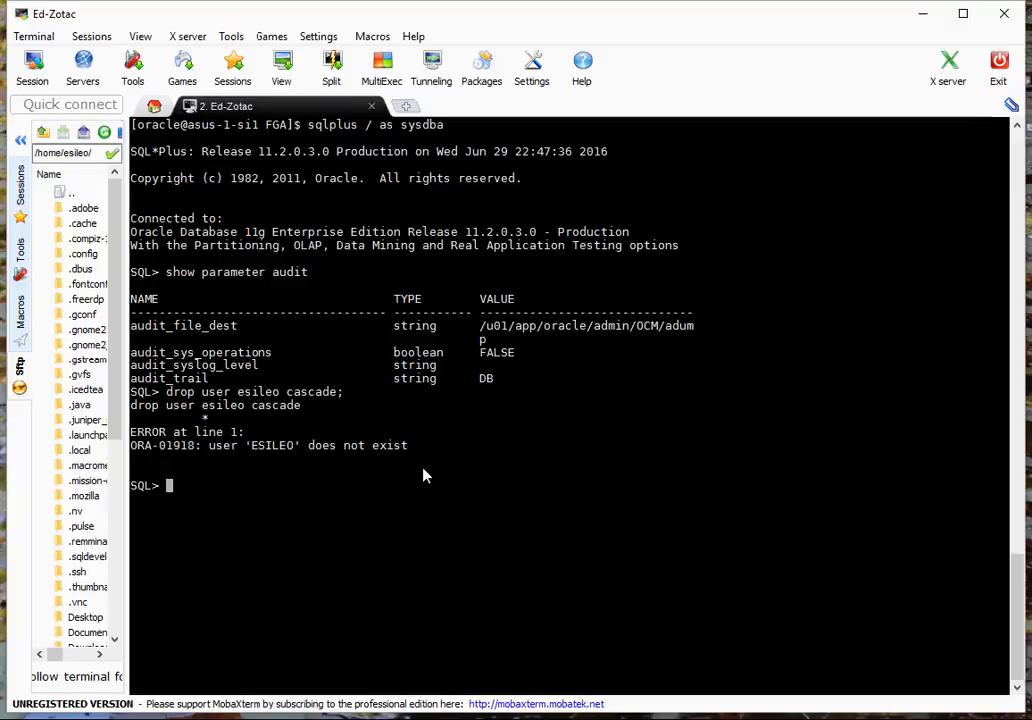
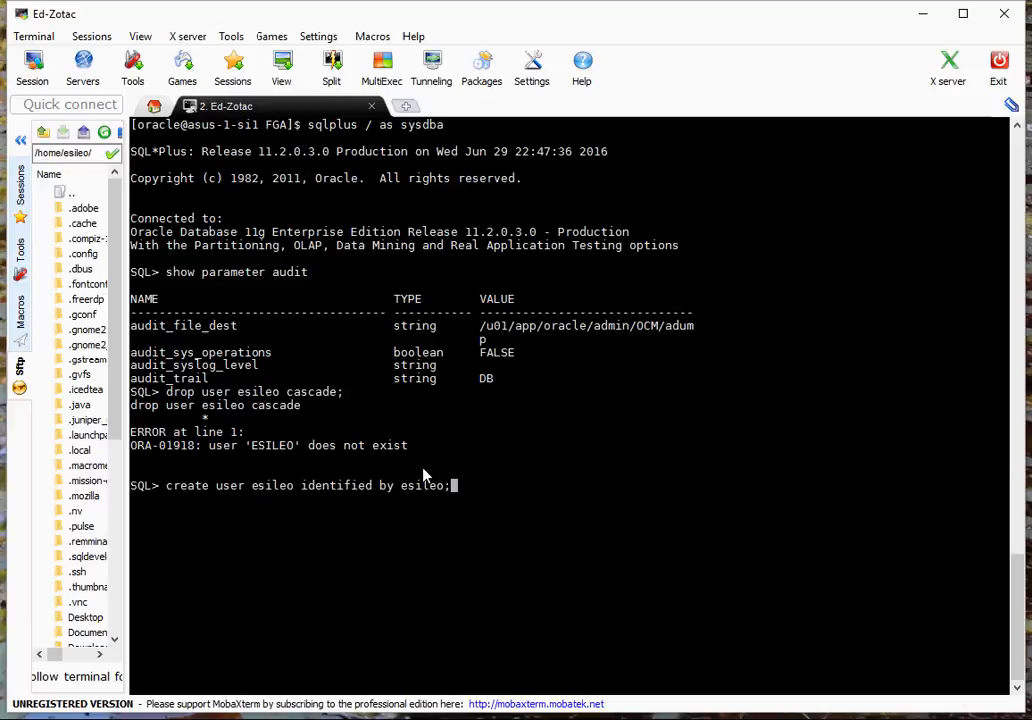
{"action": "type", "text": "temporary"}
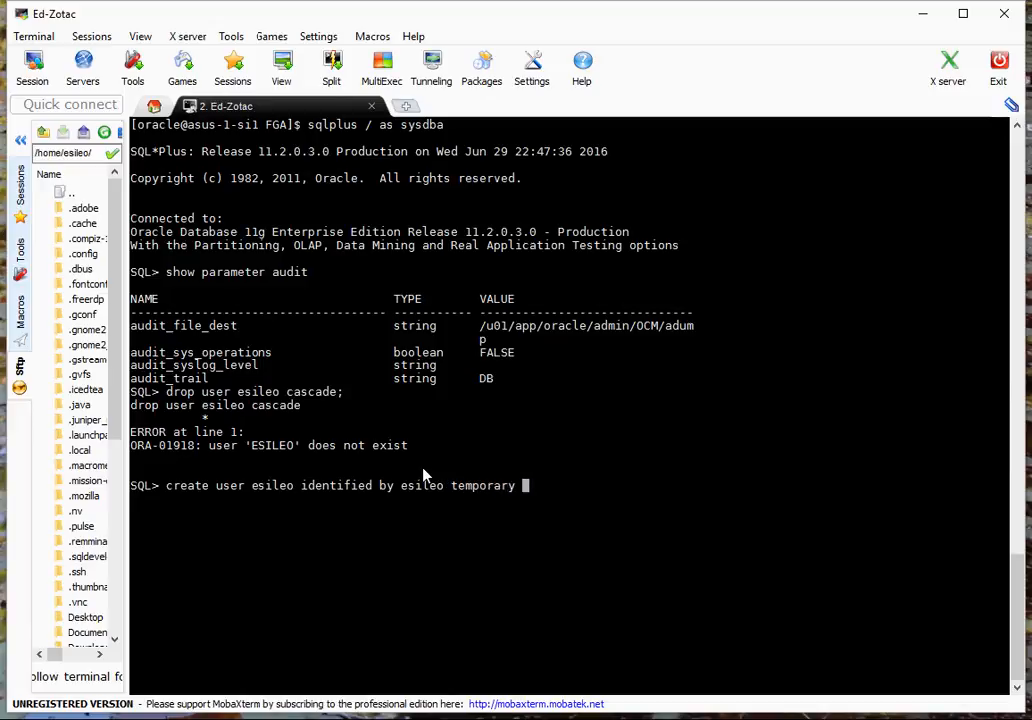
{"action": "type", "text": "tablespace"}
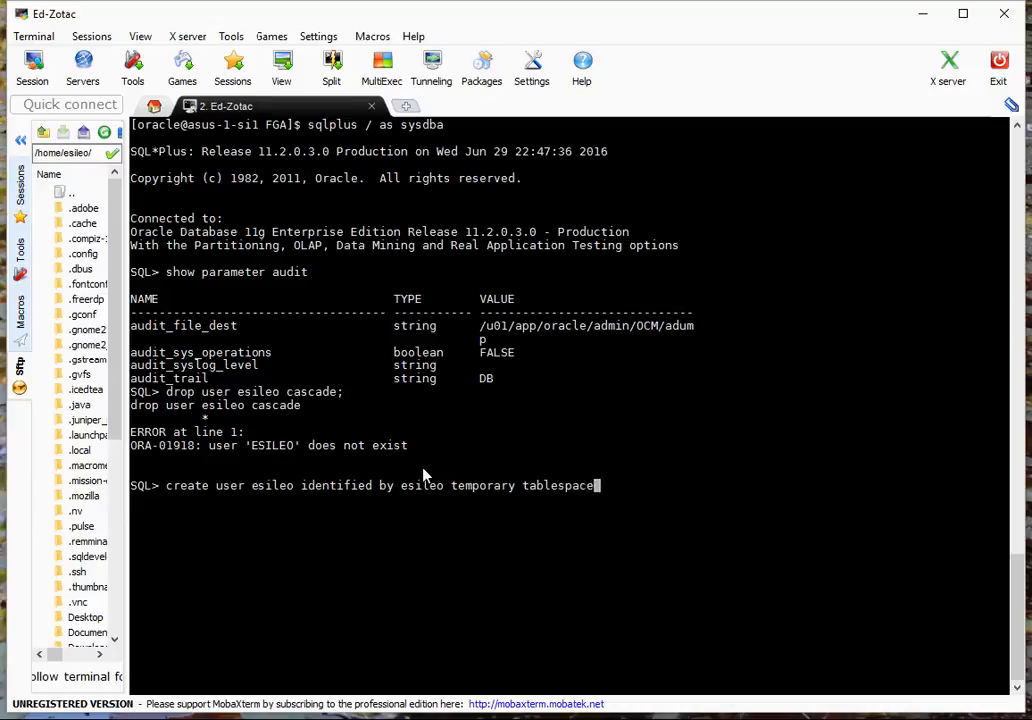
{"action": "type", "text": "esil"}
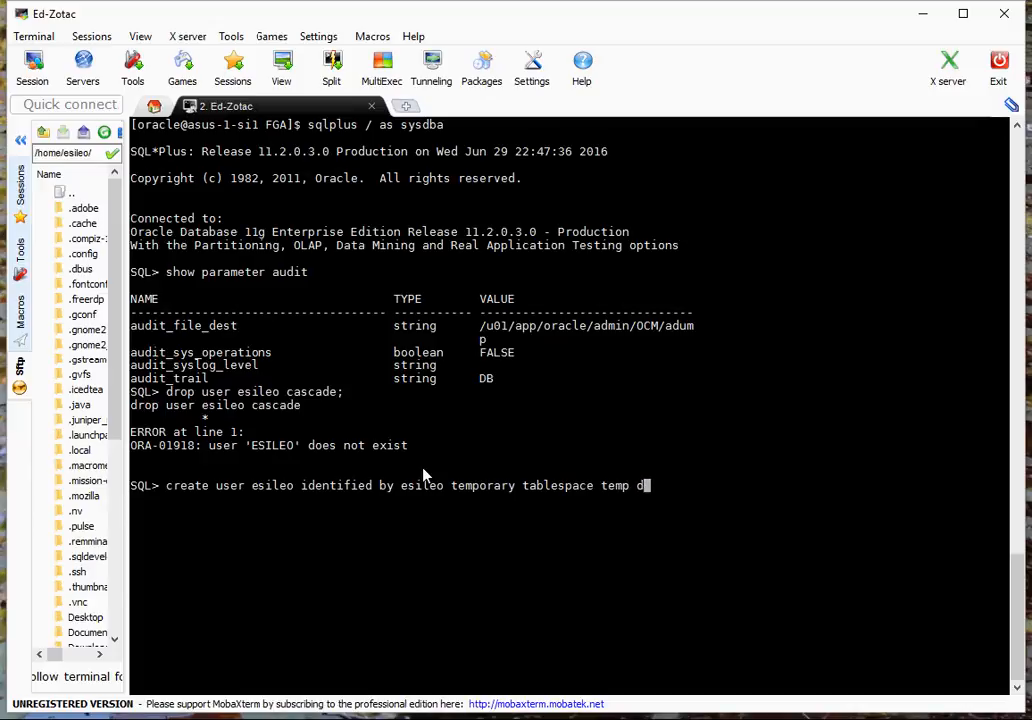
{"action": "type", "text": "d"}
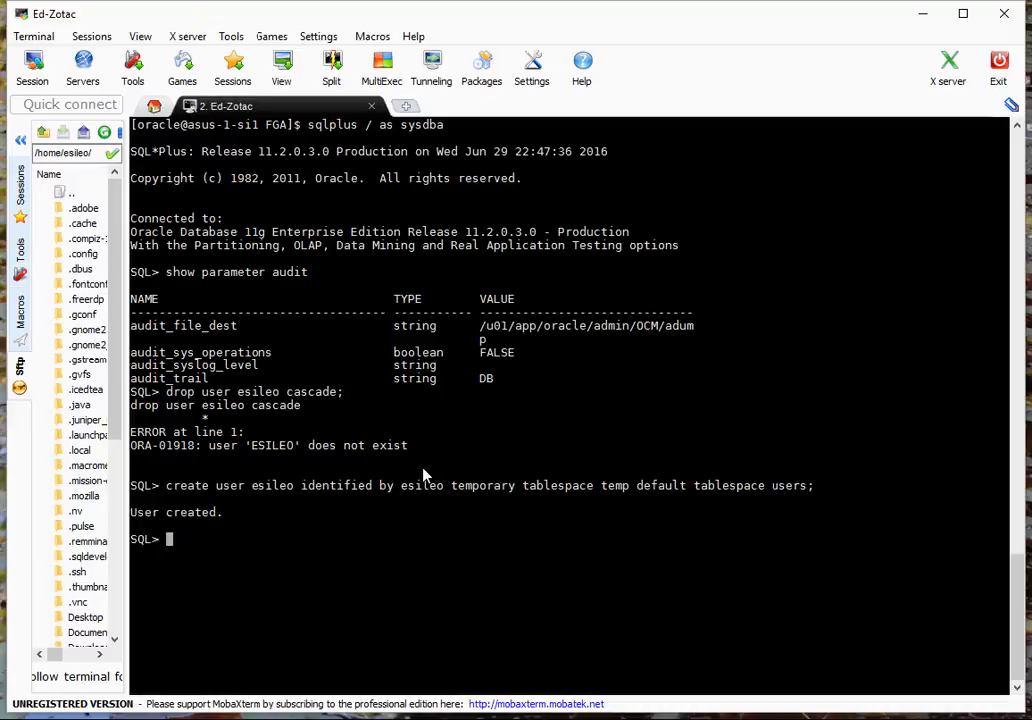
Grant create session and select any dictionary to esileo
{"action": "type", "text": "grant"}
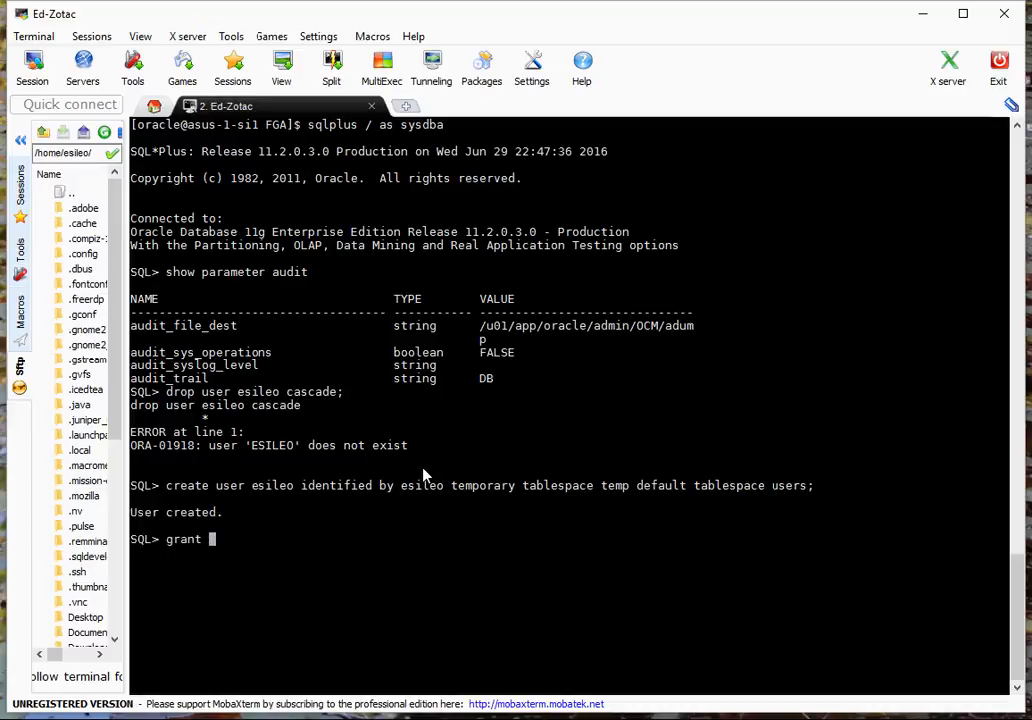
{"action": "type", "text": "create session to"}
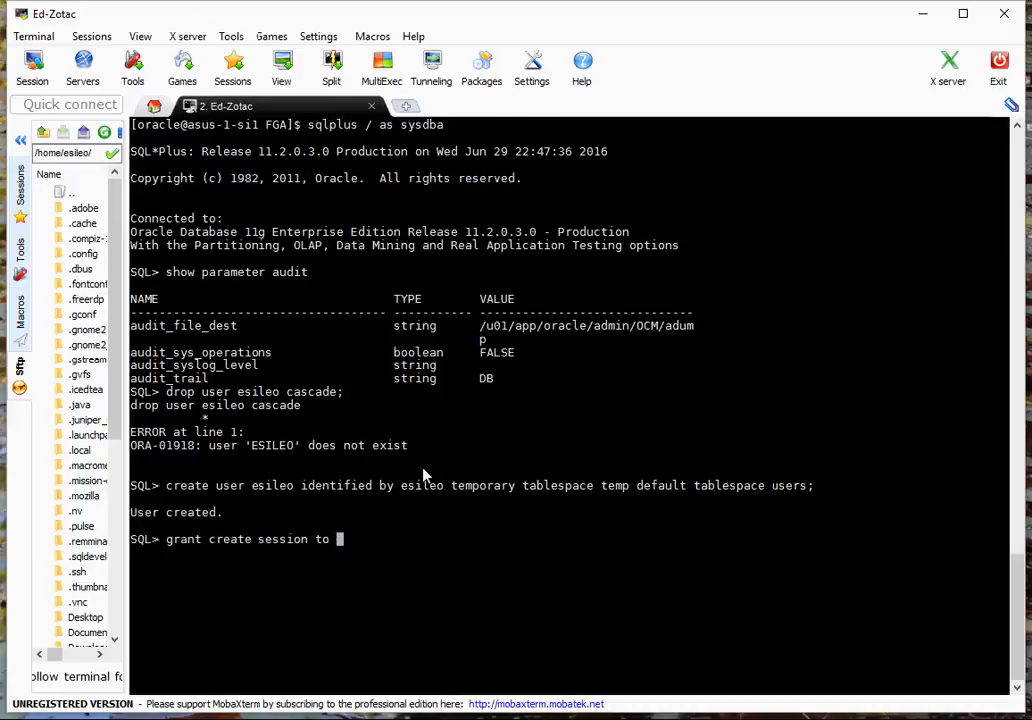
{"action": "type", "text": "esileo;"}
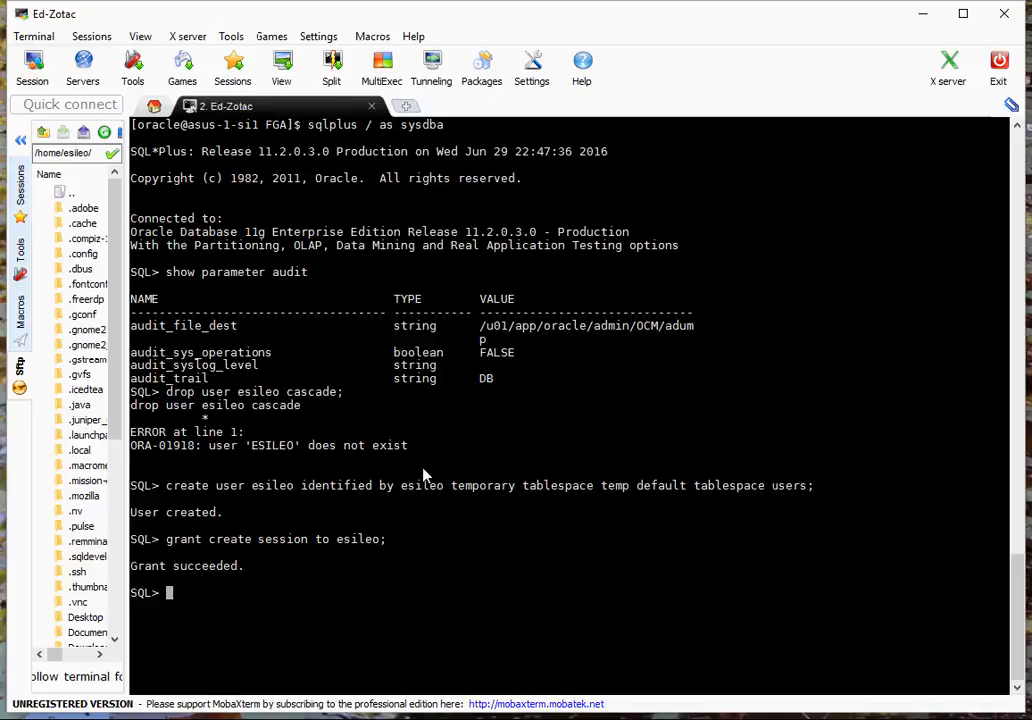
{"action": "type", "text": "grant create"}
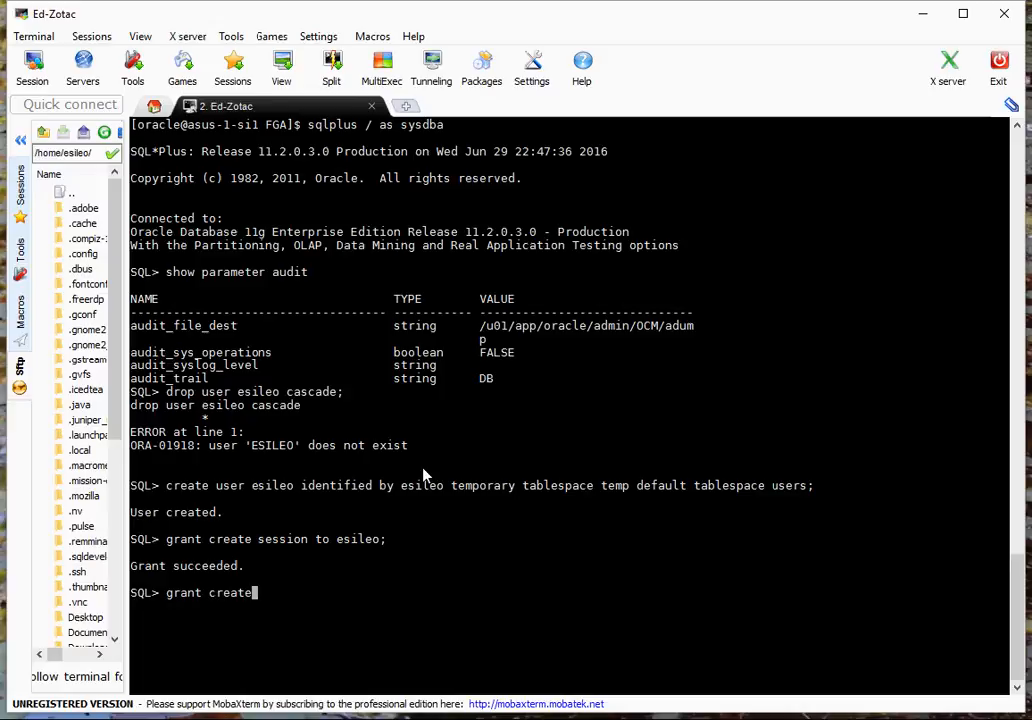
{"action": "type", "text": "select"}
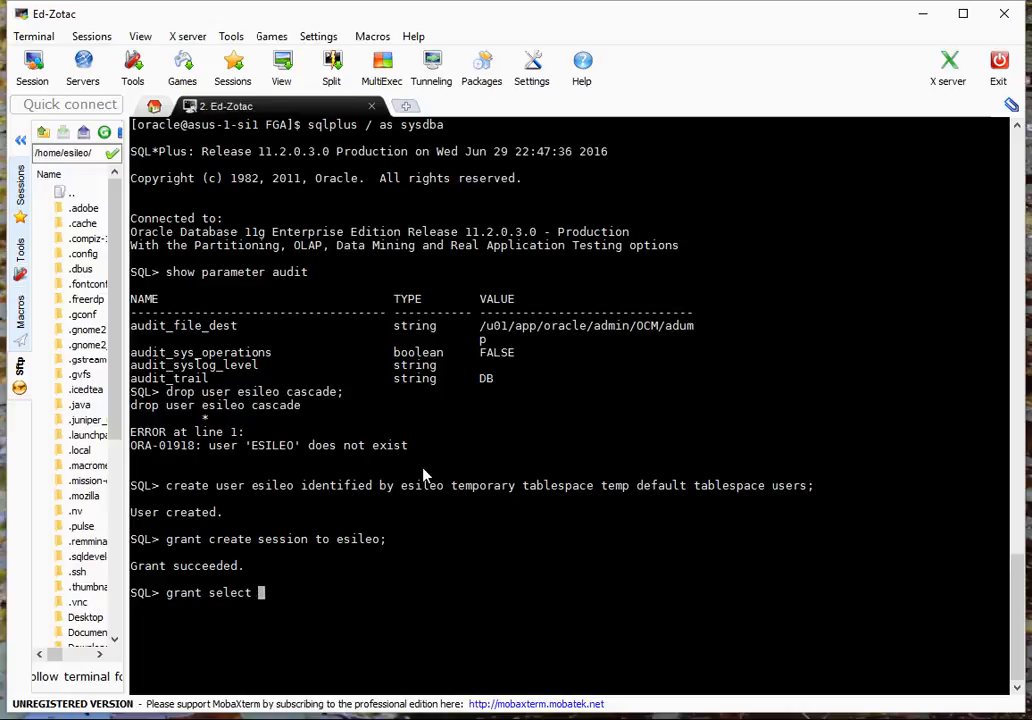
{"action": "type", "text": "any dictionary"}
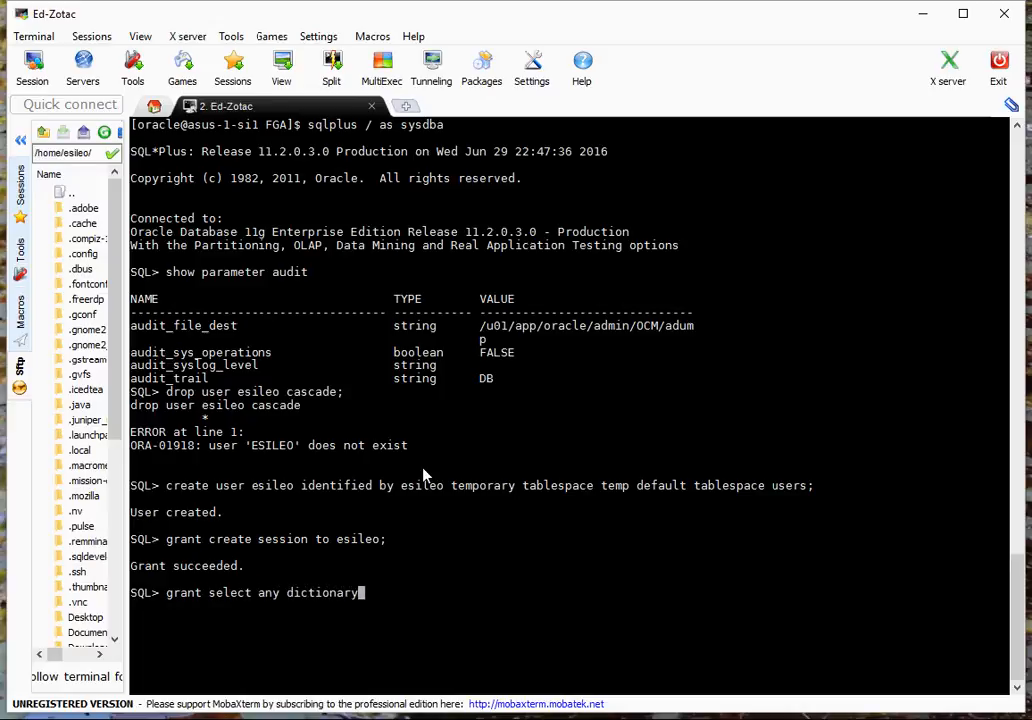
{"action": "type", "text": "to esileo;"}
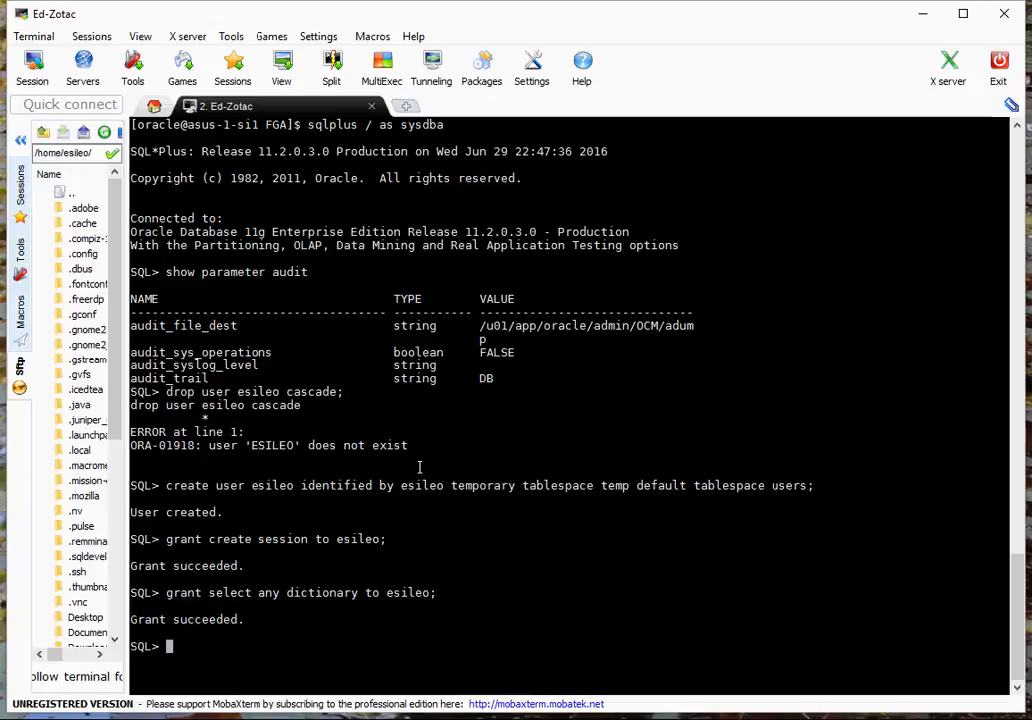
{"action": "type", "text": "grant ex"}
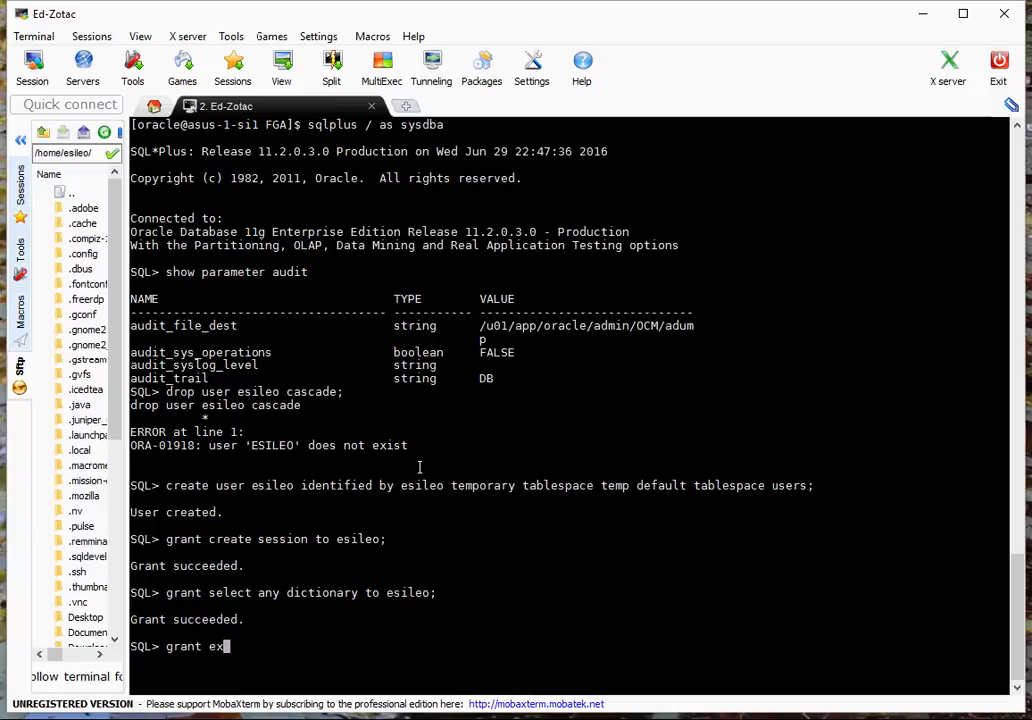
{"action": "type", "text": "ecute on dbms_fga to esileo;"}
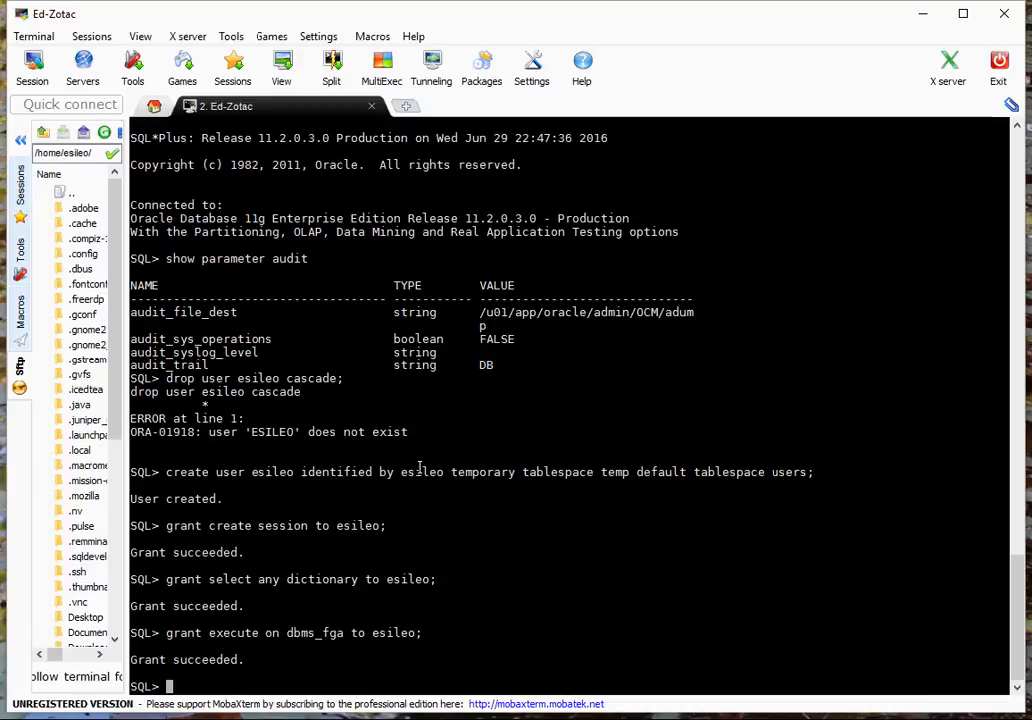
{"action": "type", "text": "connect hr/hr"}
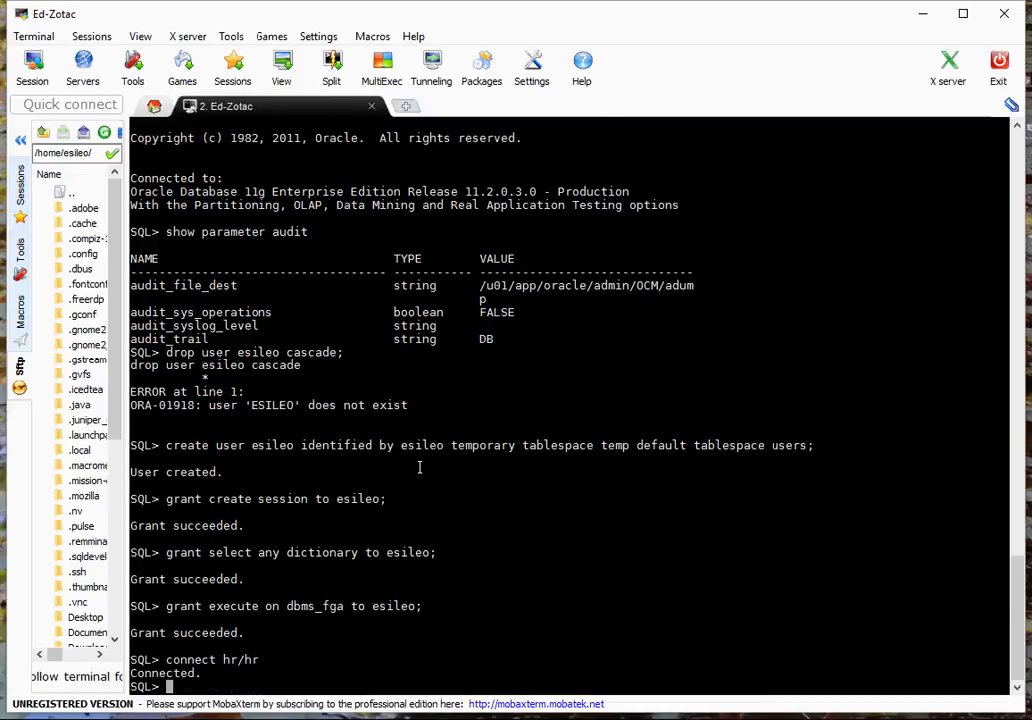
Create table employees_test as select * from employees
{"action": "type", "text": "create tab"}
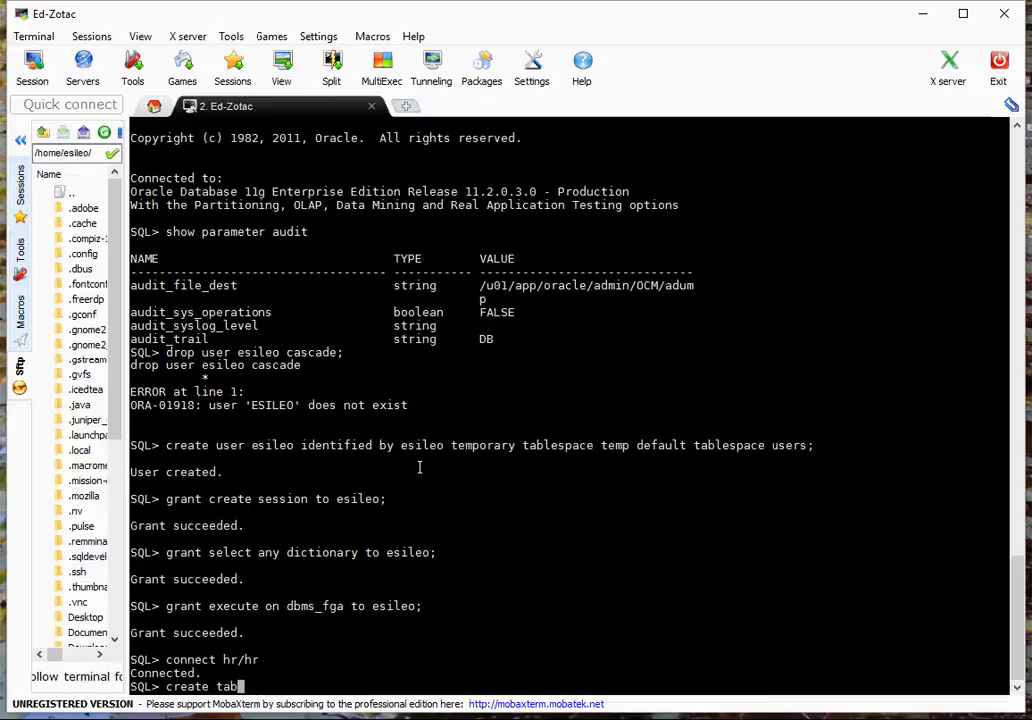
{"action": "type", "text": "le employ"}
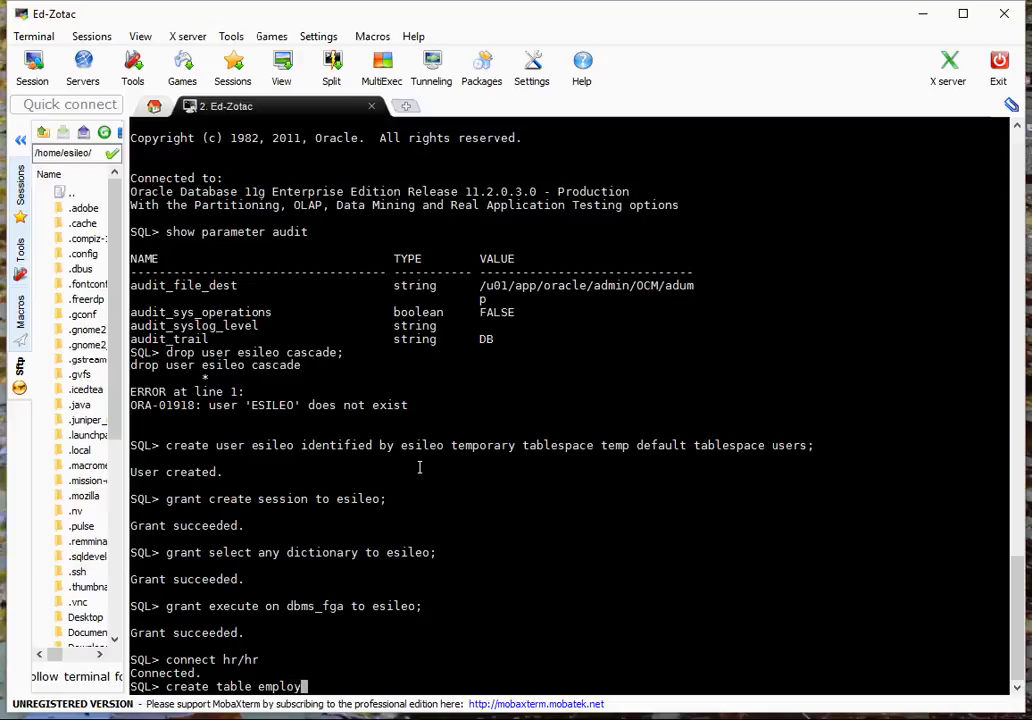
{"action": "type", "text": "ees_test as"}
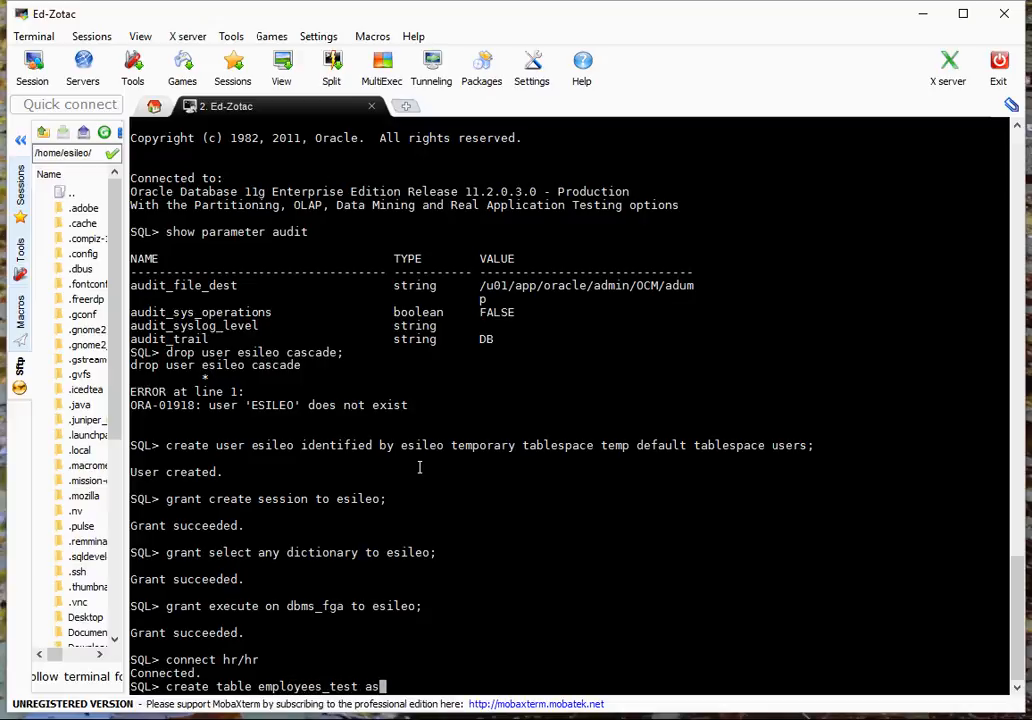
{"action": "type", "text": "select * from empl"}
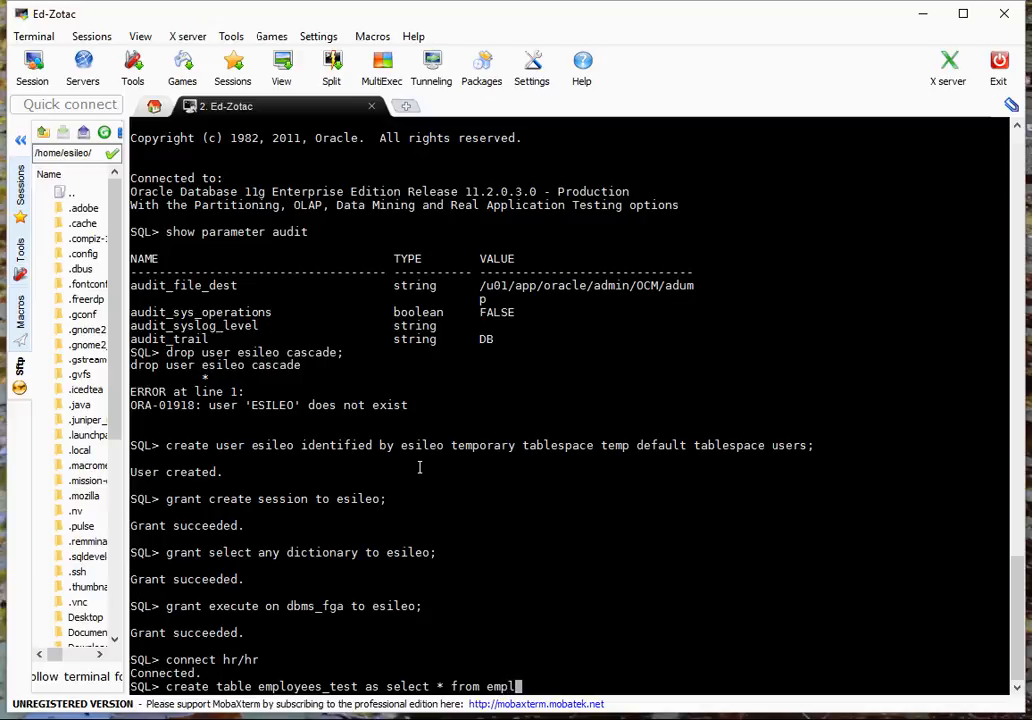
{"action": "type", "text": "oyees;"}
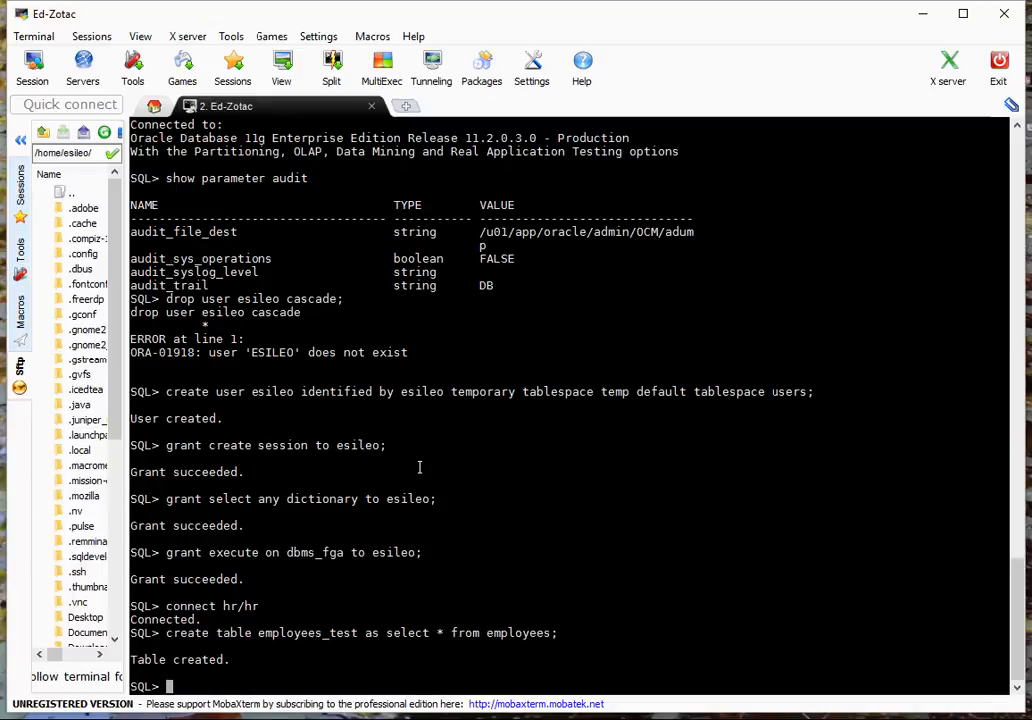
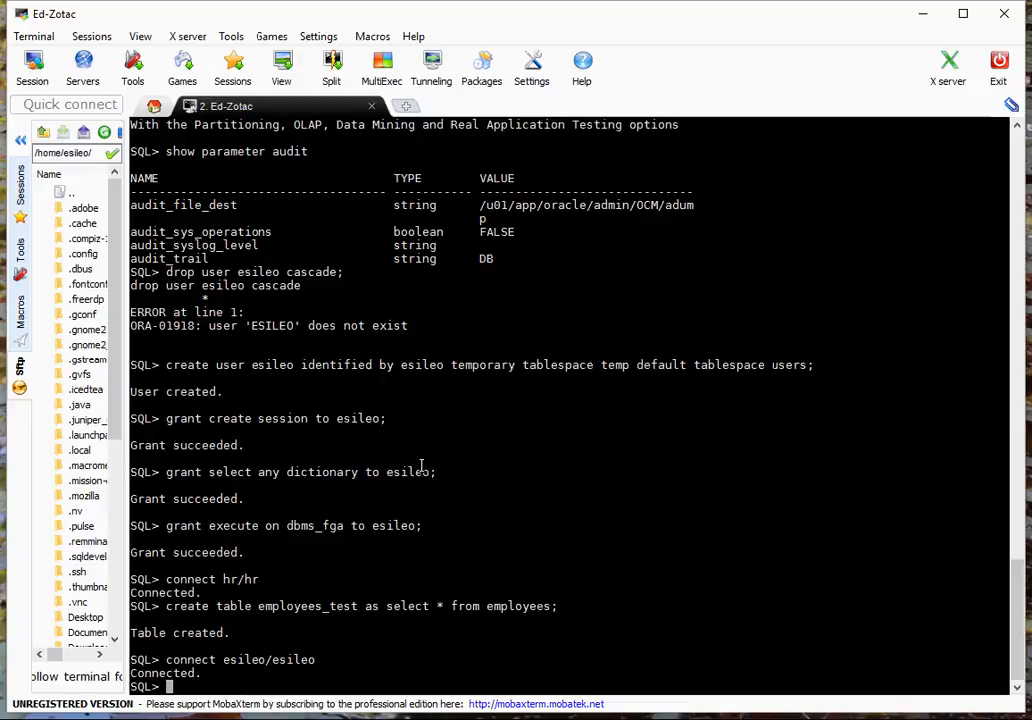
List the scripts with !ls, show create_policy.sql with !cat and run it to add EDS_AUDIT_POLICY
{"action": "type", "text": "!ls"}
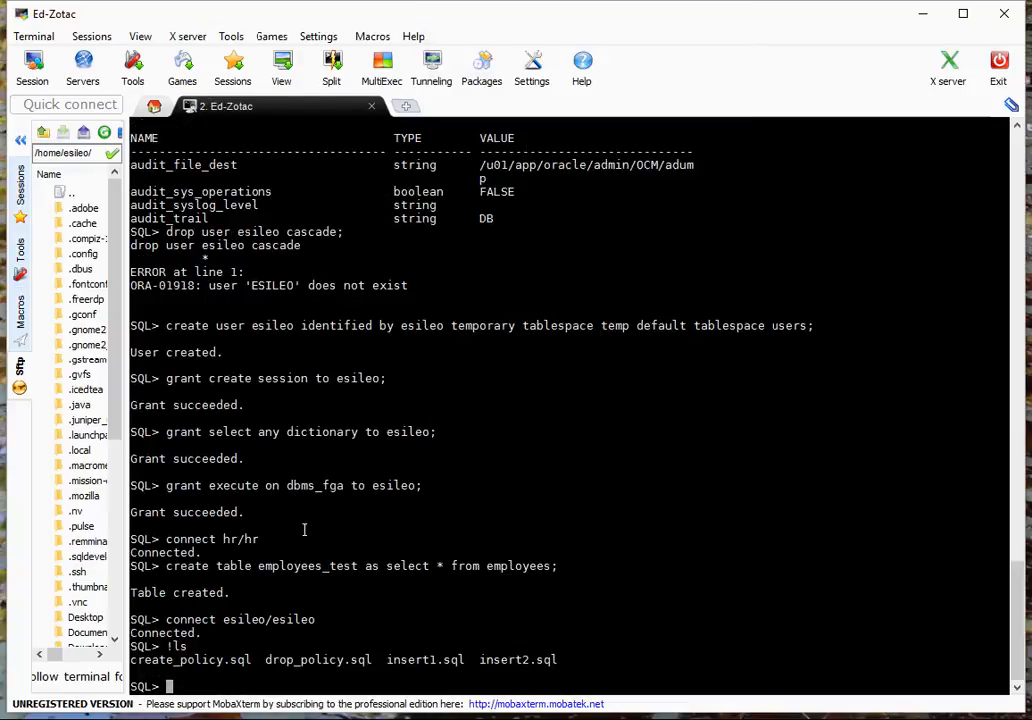
{"action": "type", "text": "!cat create_policy.sql"}
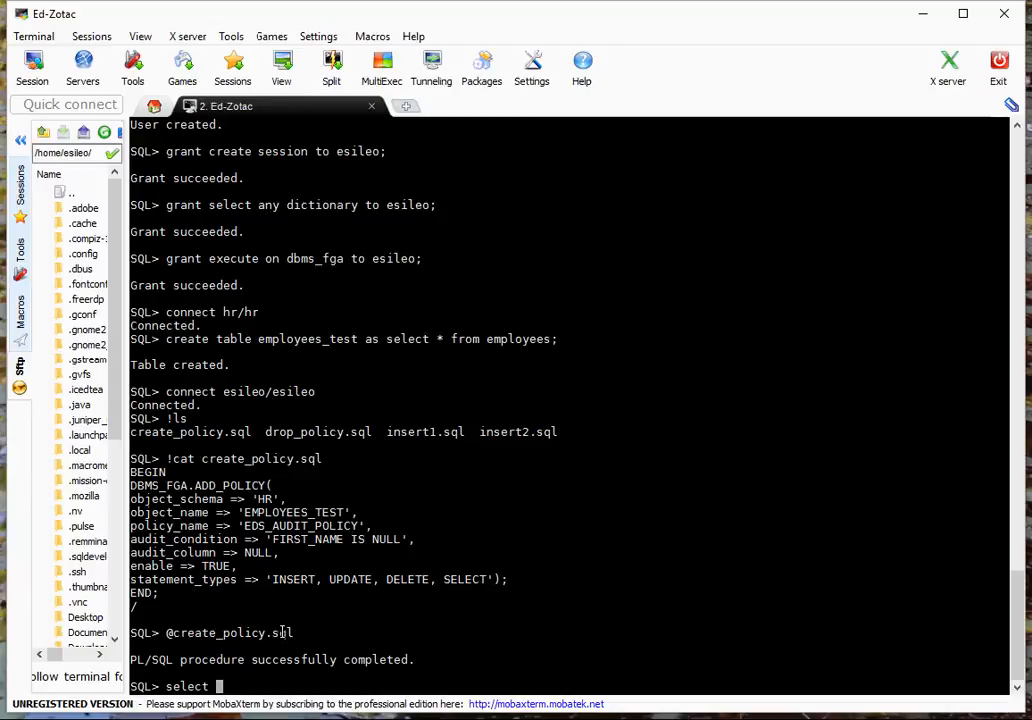
Select policy_name, object_schema, object_name from dba_audit_policies, confirming EDS_AUDIT_POLICY on HR.EMPLOYEES_TEST
{"action": "type", "text": "policy"}
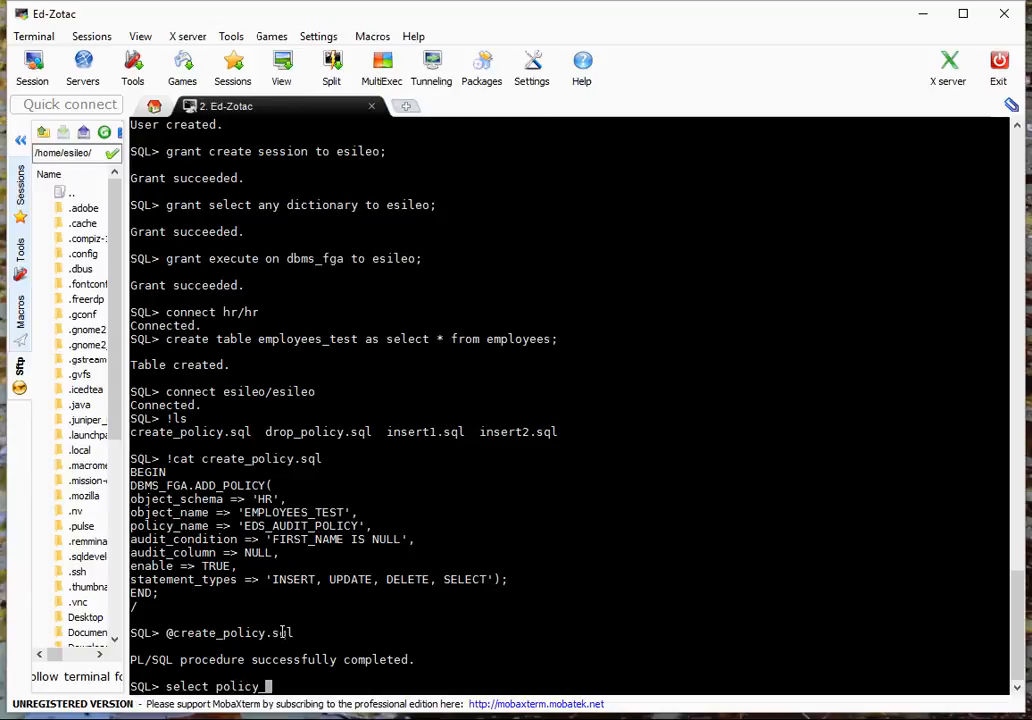
{"action": "type", "text": "_name, object"}
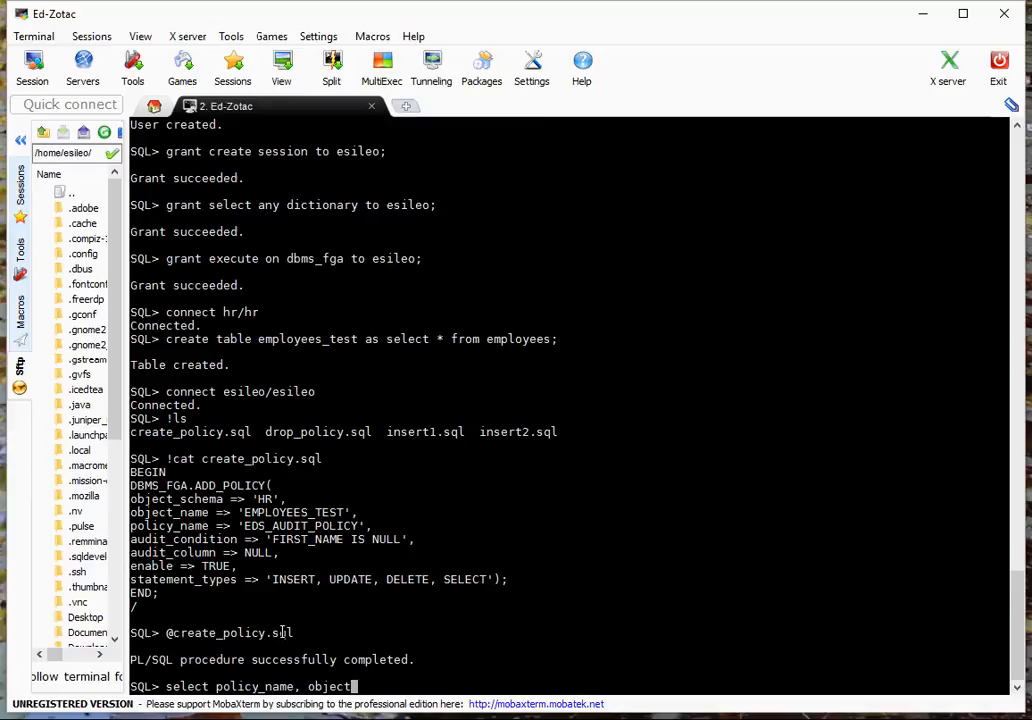
{"action": "type", "text": "sh"}
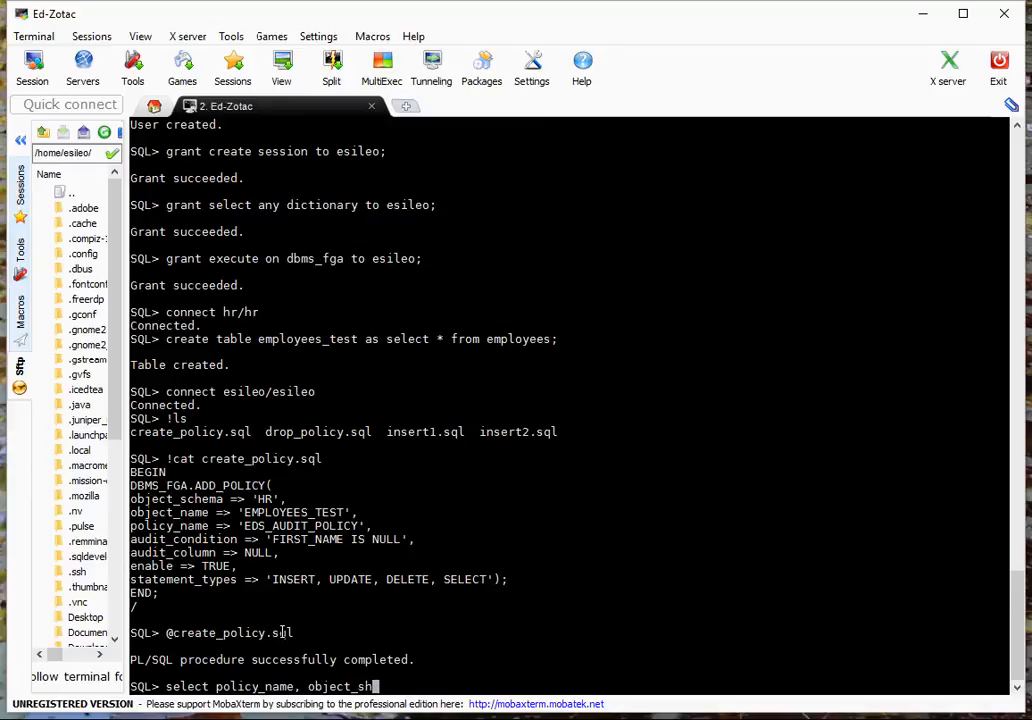
{"action": "type", "text": "chema, object_name"}
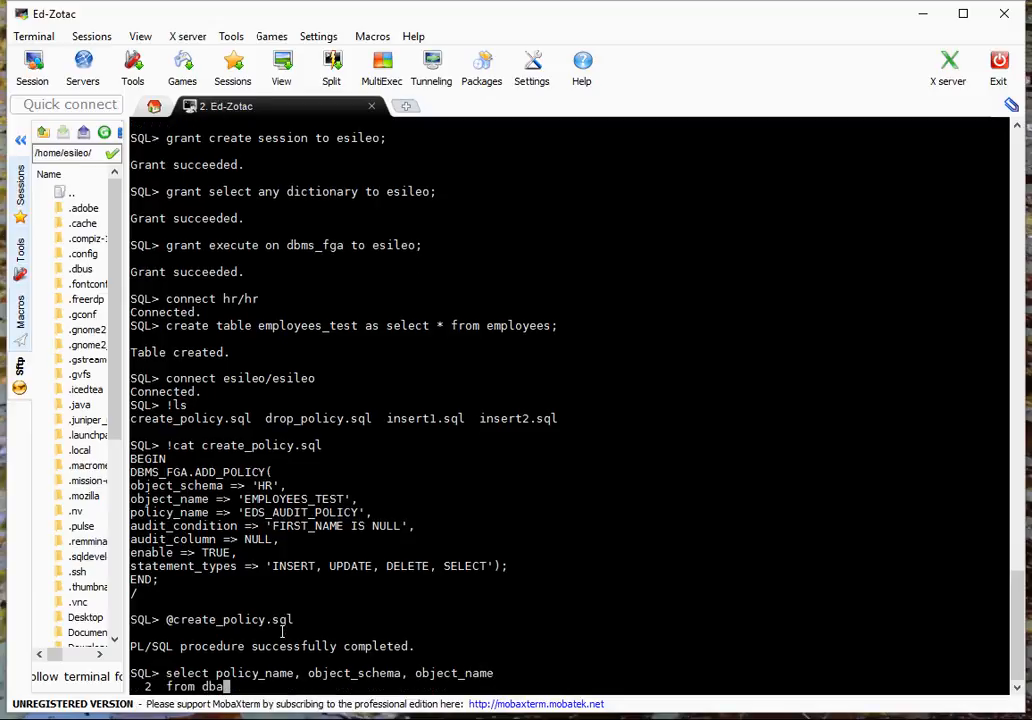
{"action": "type", "text": "audit_"}
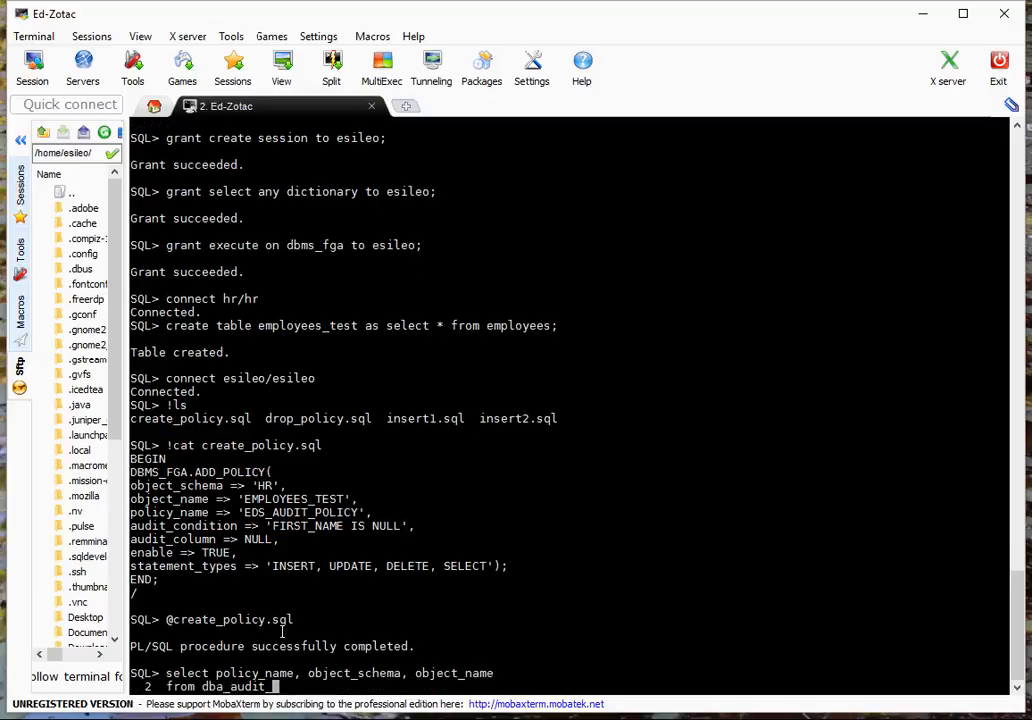
{"action": "type", "text": "policies;"}
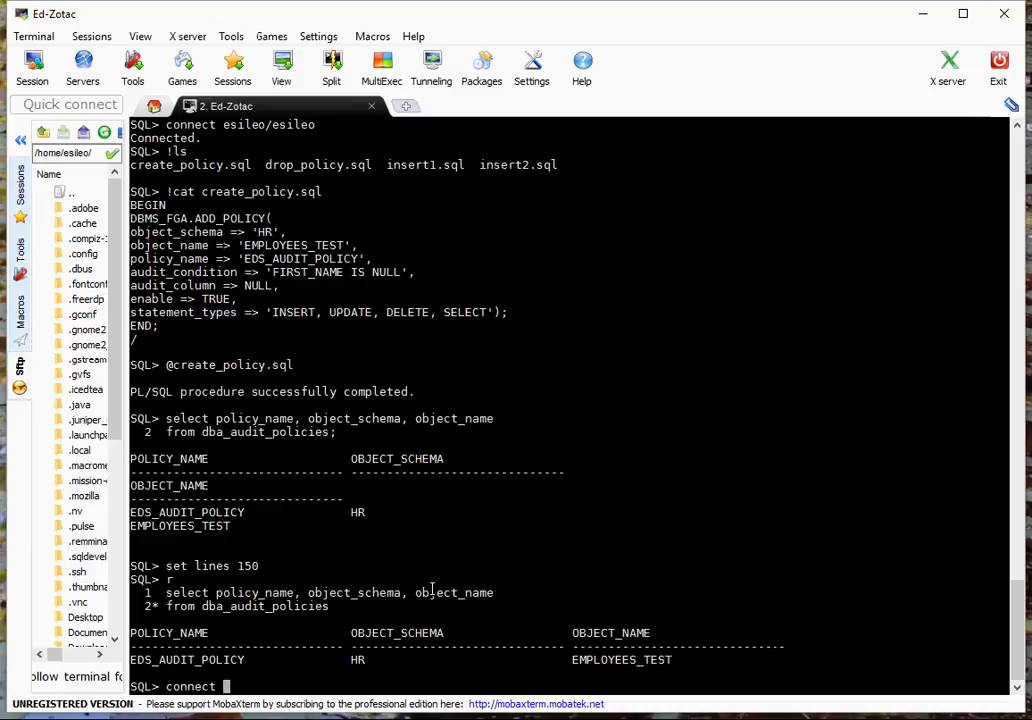
{"action": "type", "text": "hr/hr"}
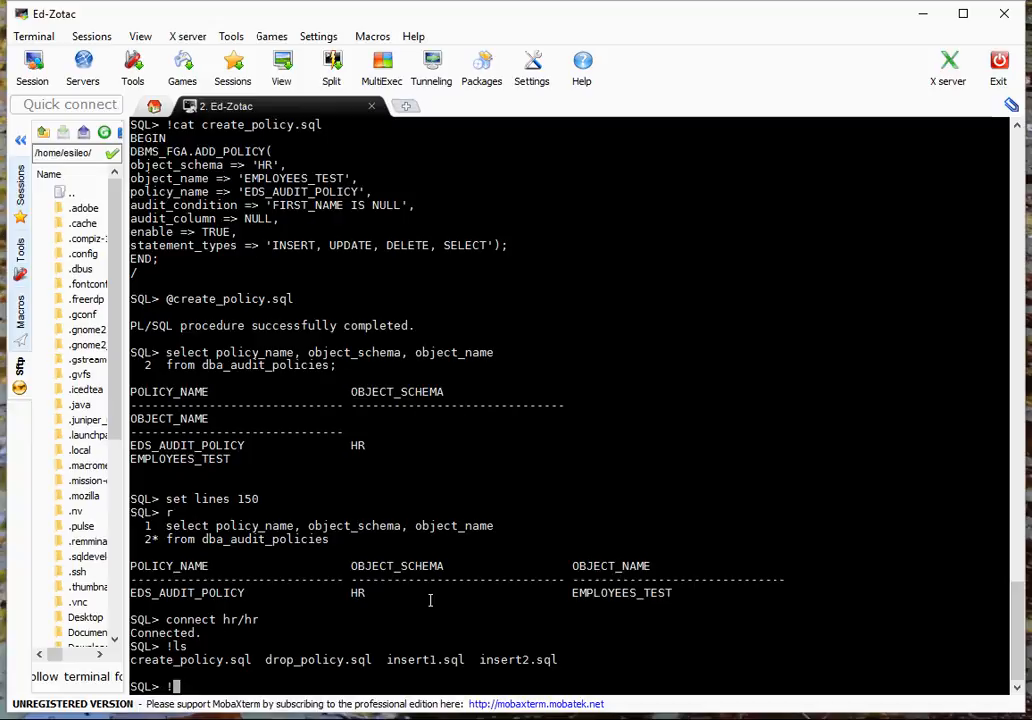
{"action": "type", "text": "cat"}
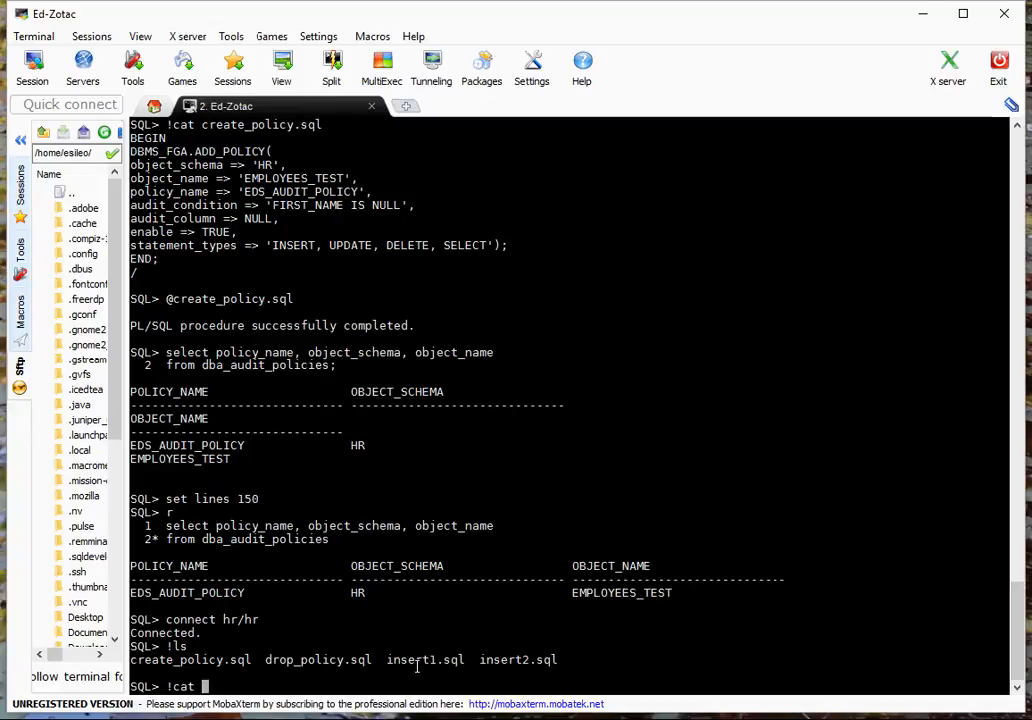
{"action": "double_click", "coordinate": [424, 660]}
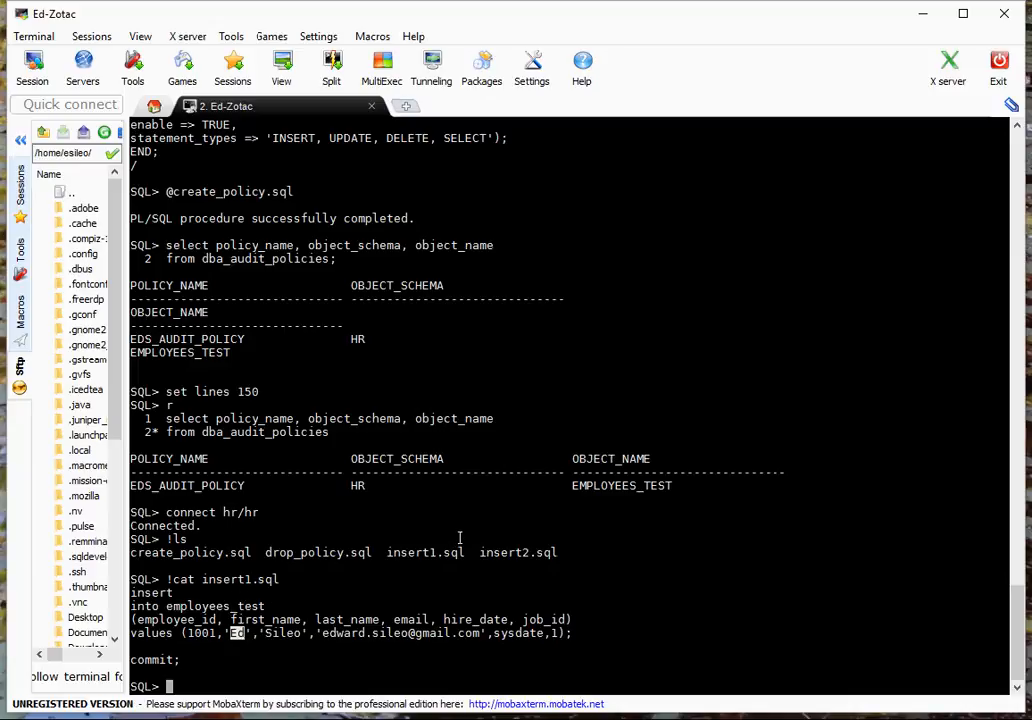
{"action": "type", "text": "!"}
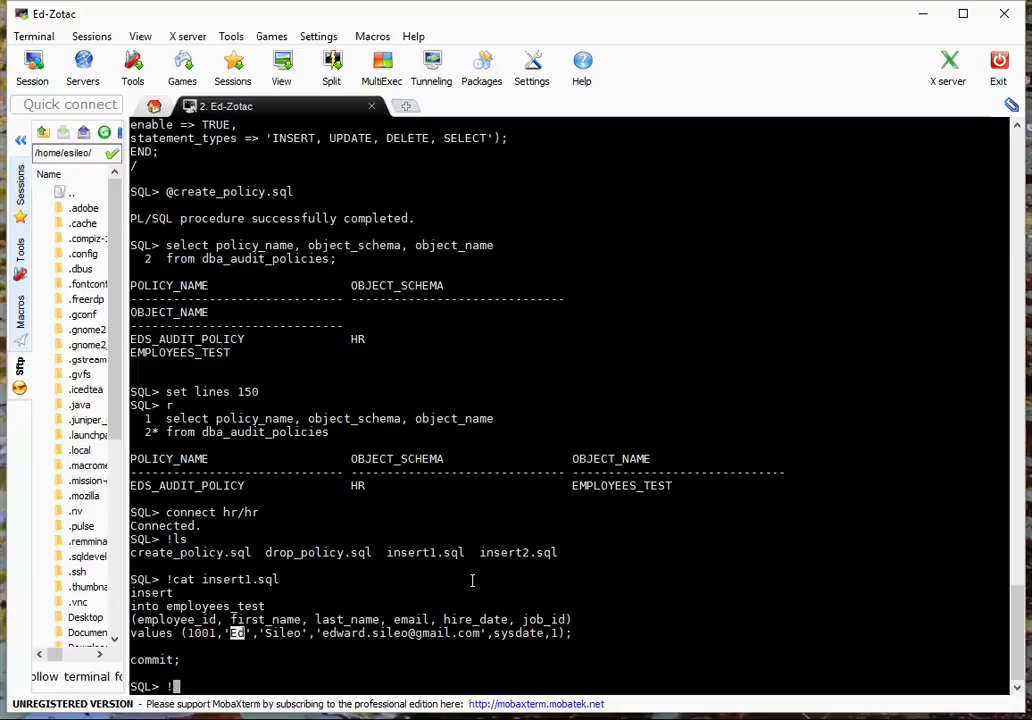
{"action": "type", "text": "cat insert2.sql"}
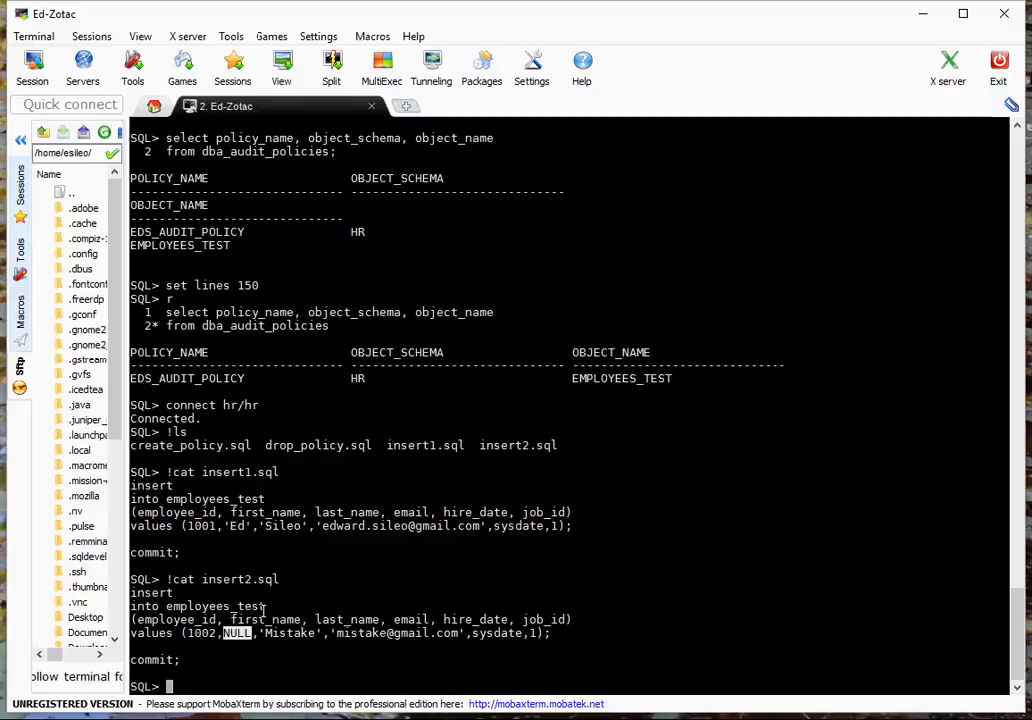
Highlight the first_name column with the NULL value in insert2.sql and confirm the user with show user
{"action": "double_click", "coordinate": [264, 620]}
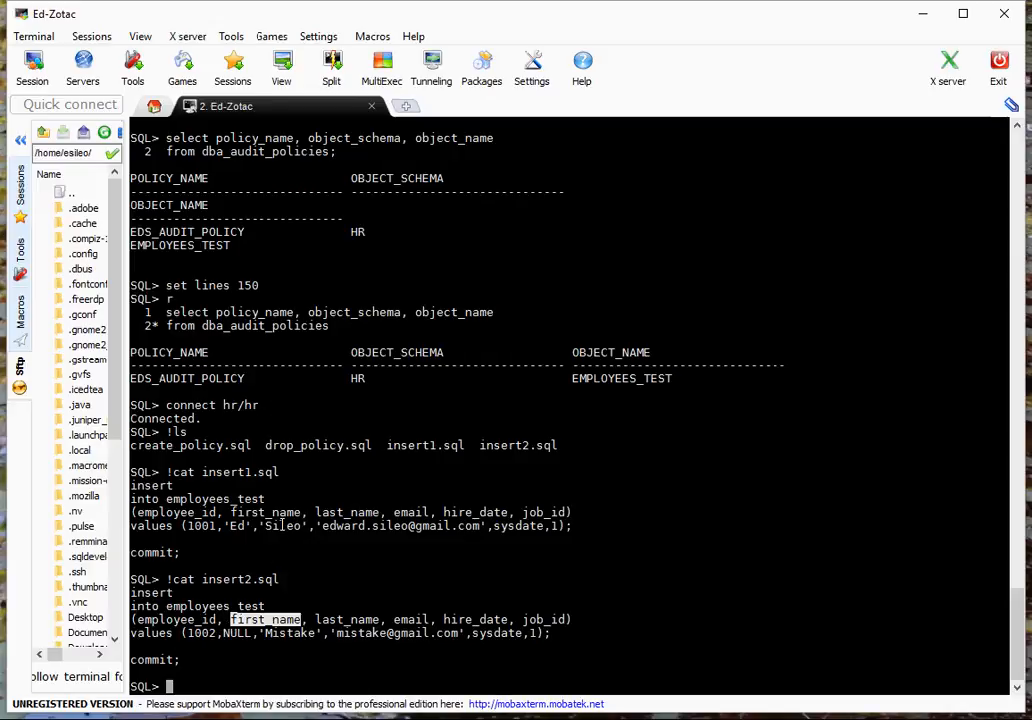
{"action": "type", "text": "show user"}
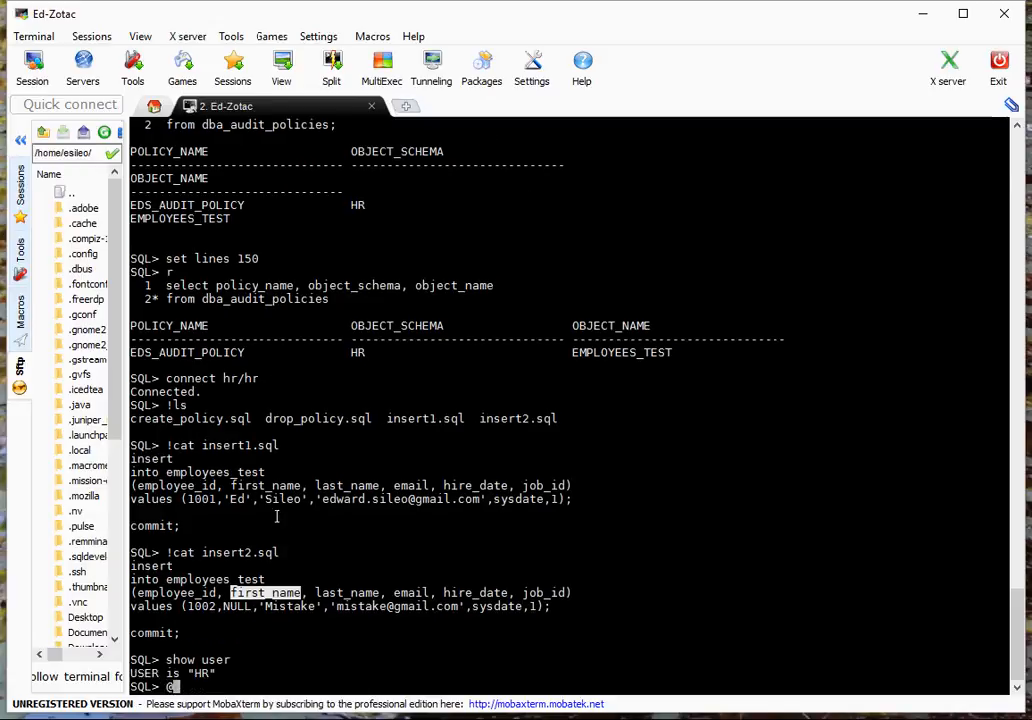
{"action": "type", "text": "@insert1.sql"}
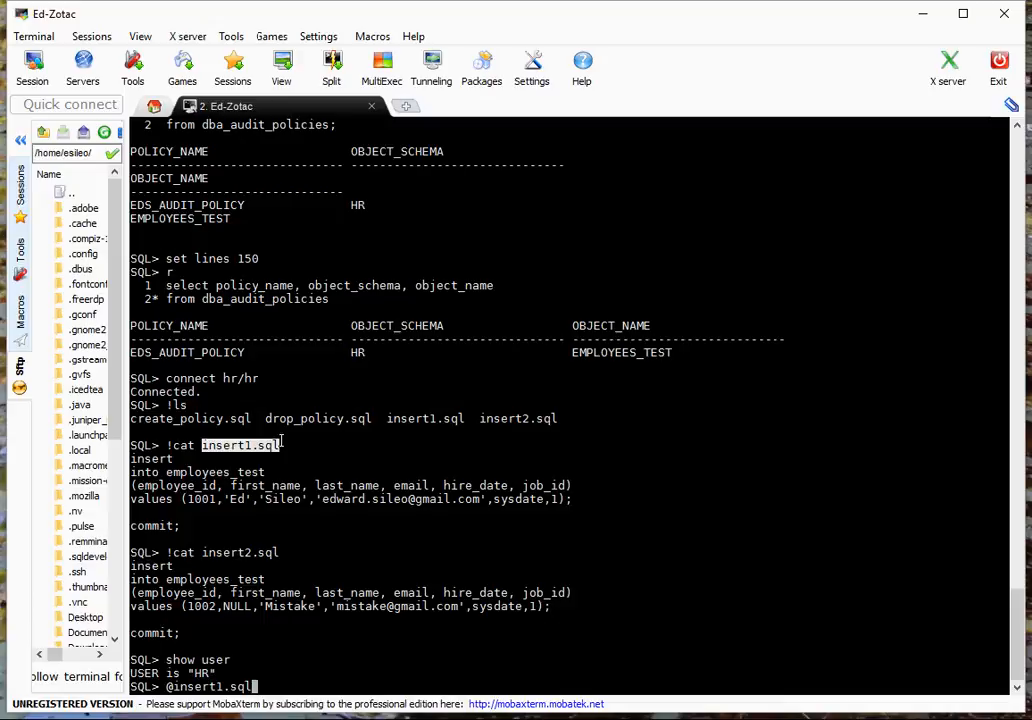
{"action": "key", "text": "Return"}
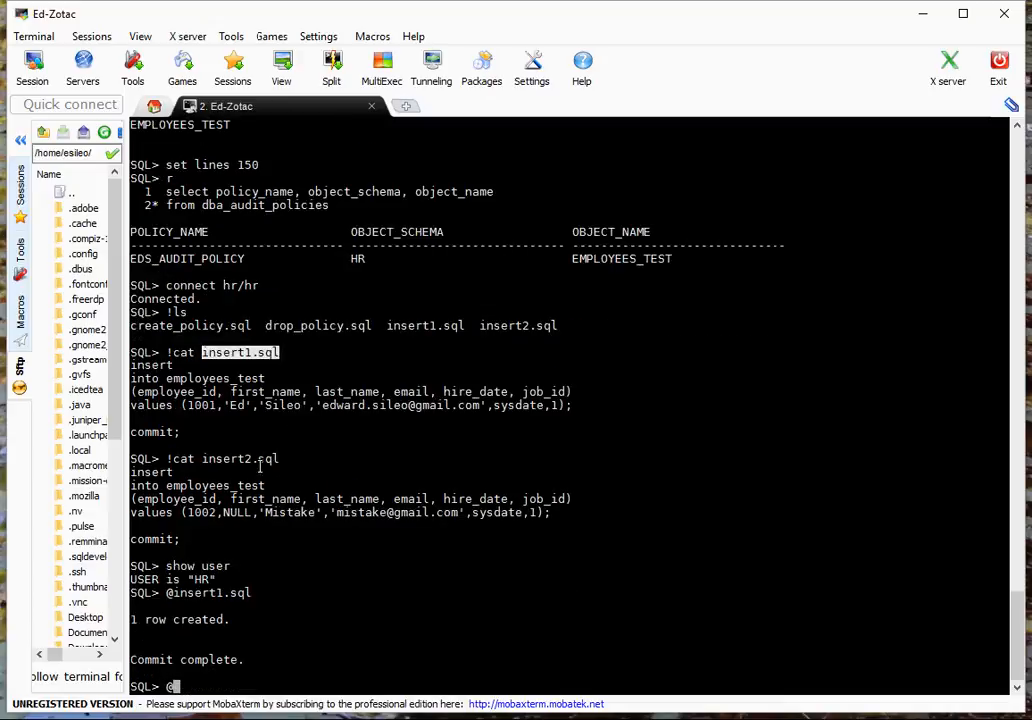
{"action": "type", "text": "insert2.sql"}
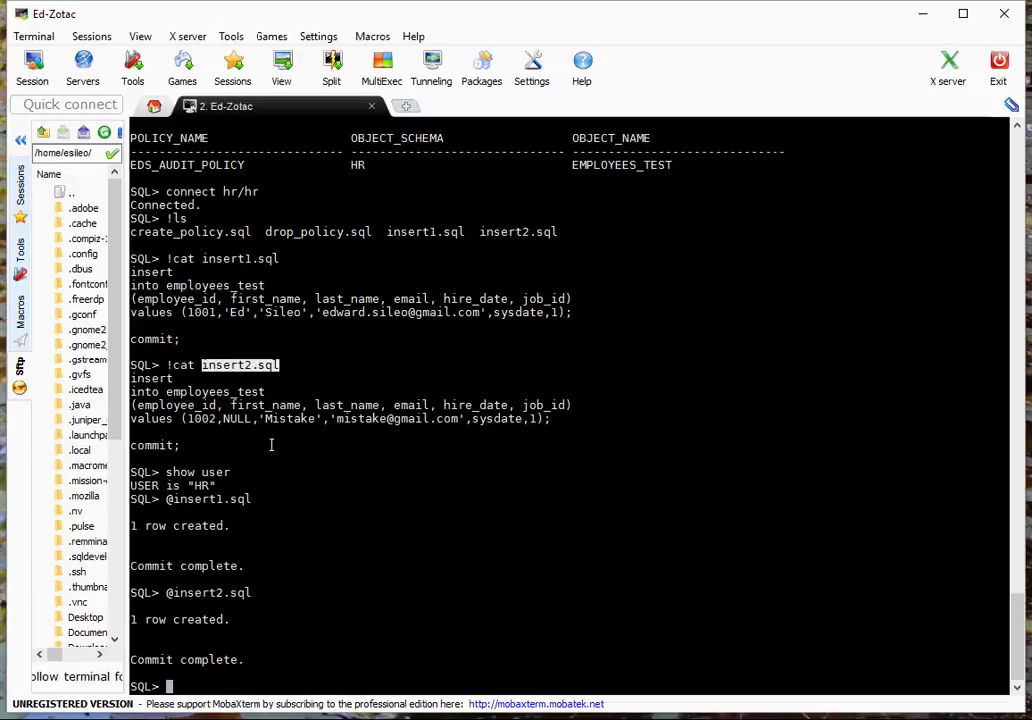
Select * from employees_test showing 109 rows, then reconnect as esileo
{"action": "type", "text": "select * from"}
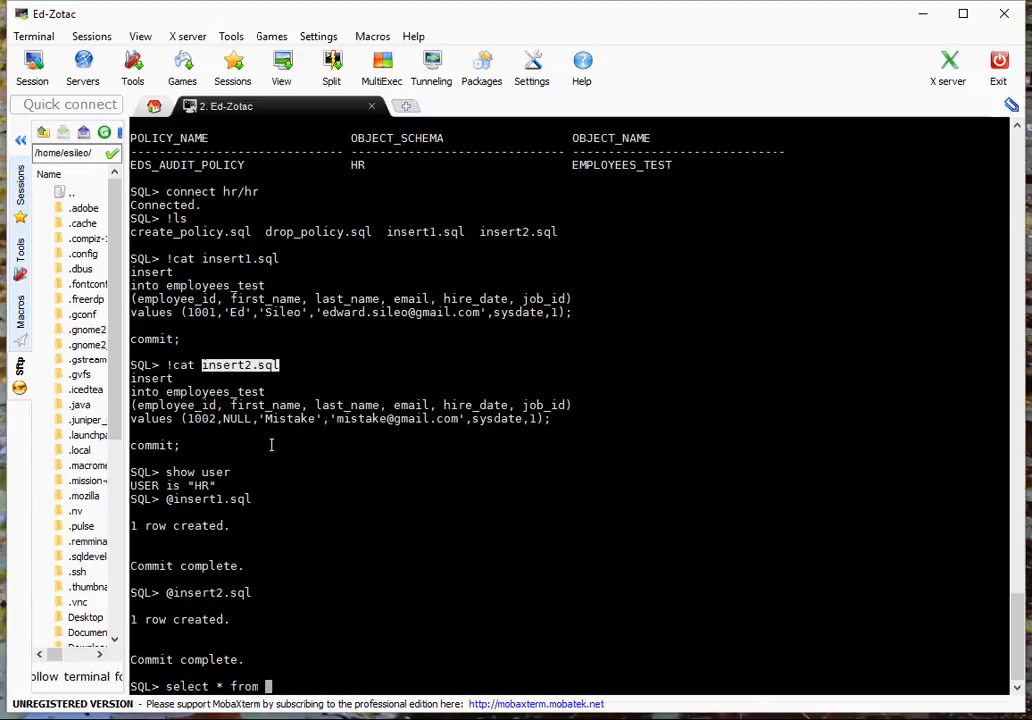
{"action": "type", "text": "employees"}
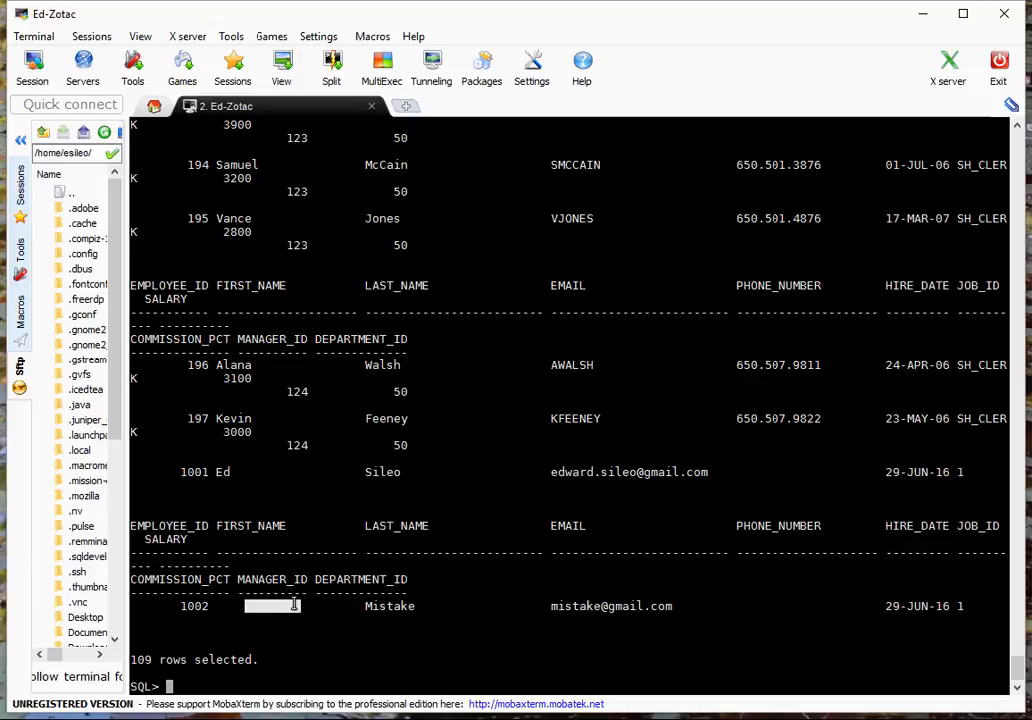
{"action": "mouse_move", "coordinate": [384, 540]}
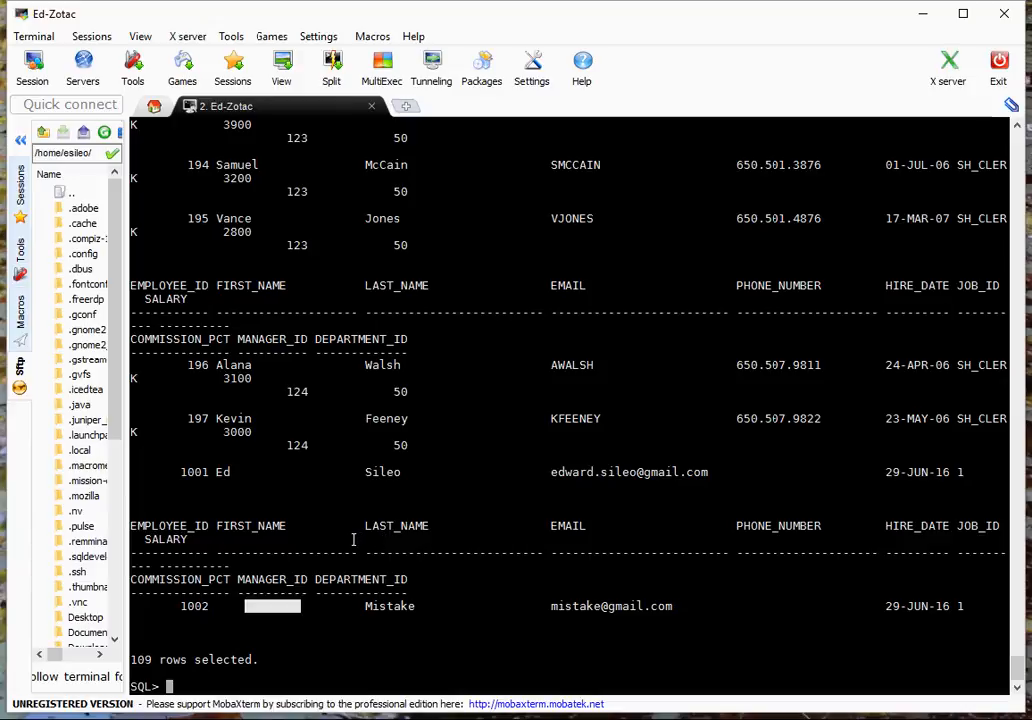
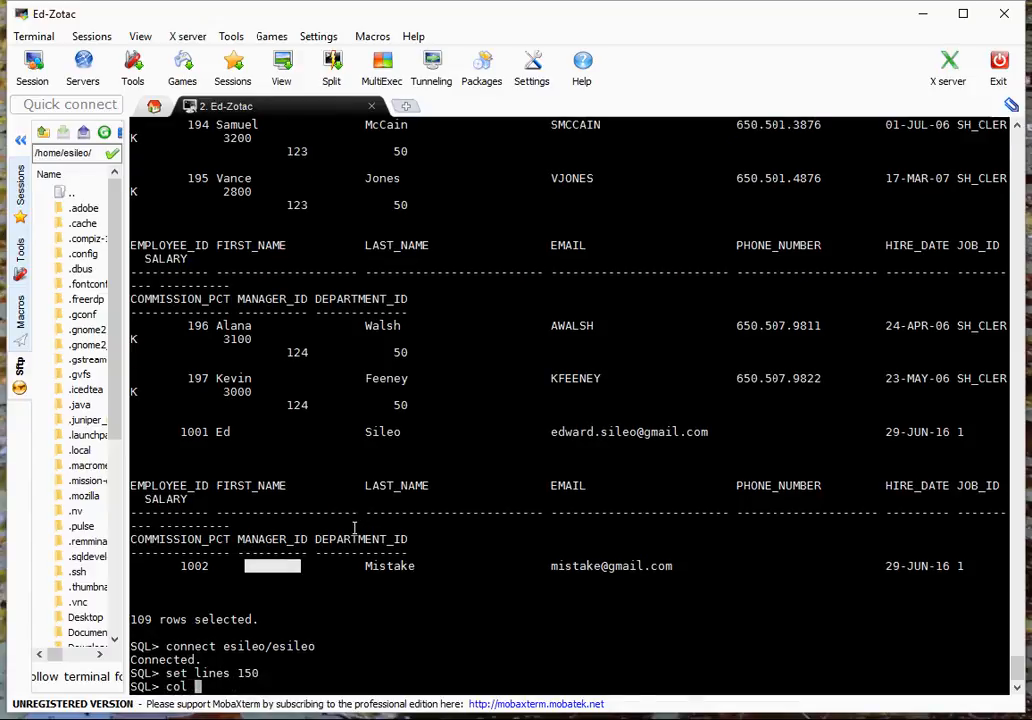
Set column formats for db_user, object_name and policy_name
{"action": "type", "text": "db_user format a8"}
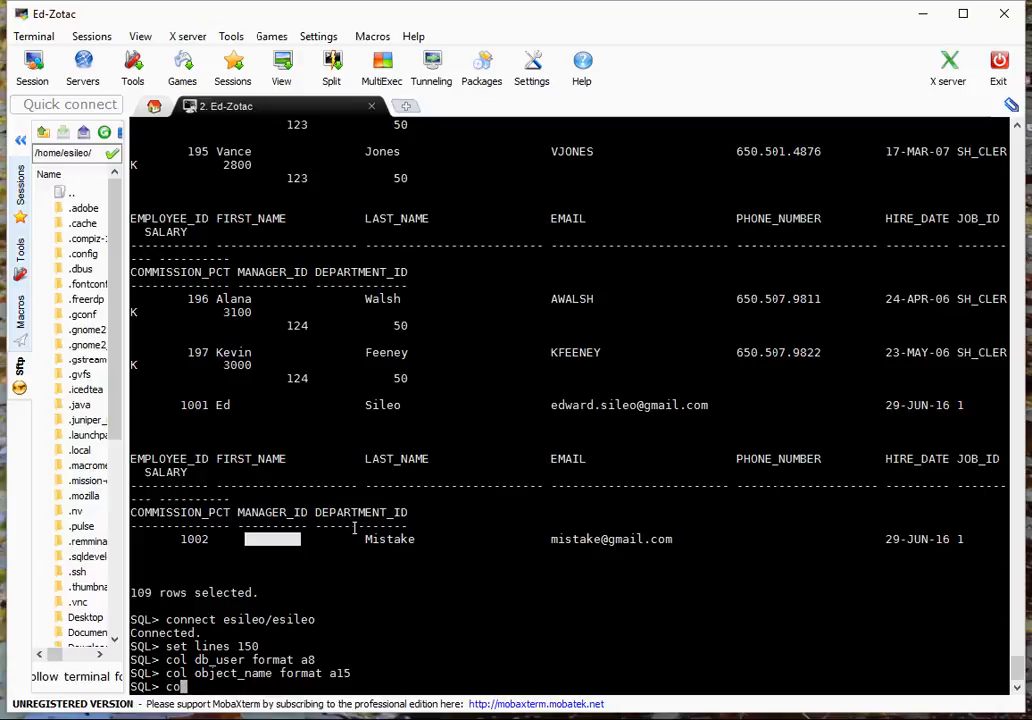
{"action": "type", "text": "policy_name format a"}
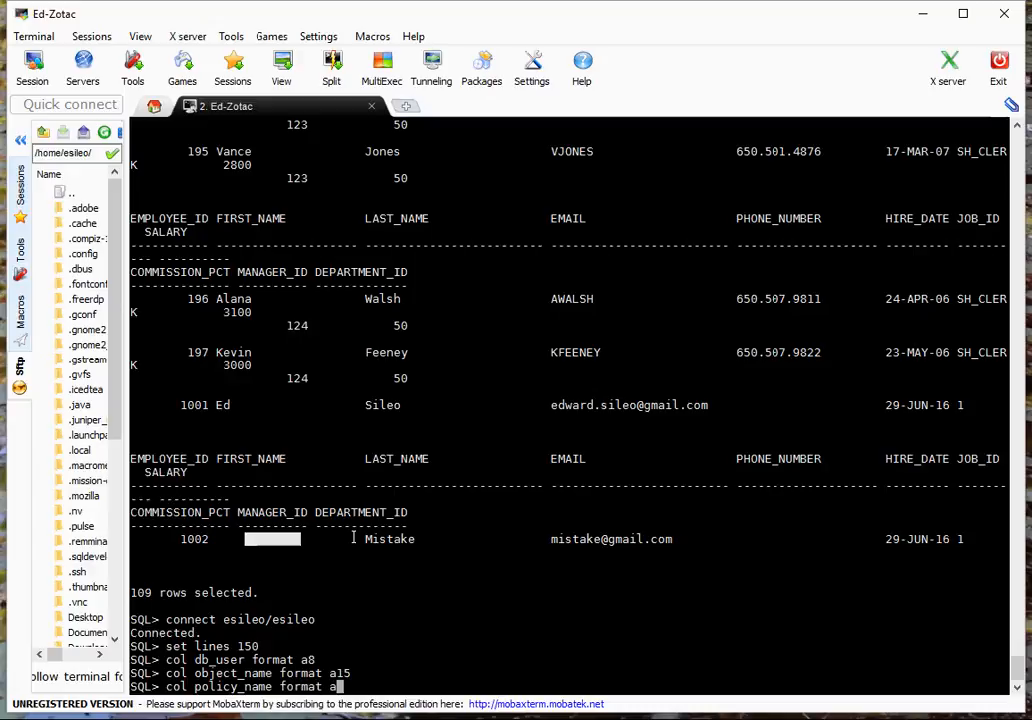
{"action": "type", "text": "63"}
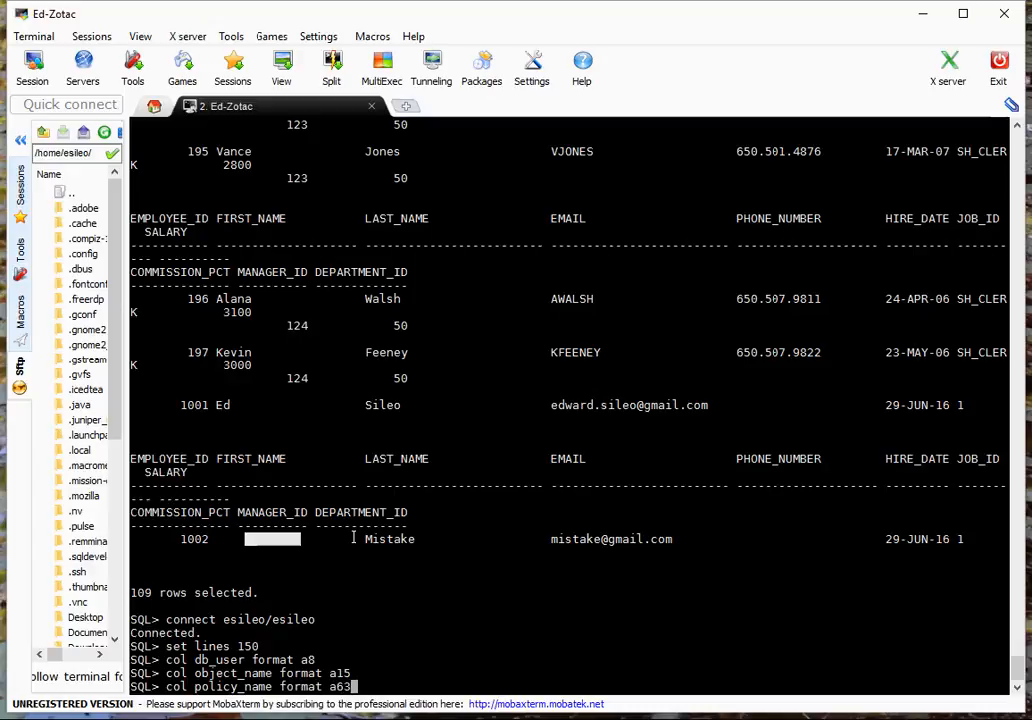
Query db_user, object_name, policy_name, transaction id and sql_test from dba_fga_audit_trail, hitting ORA-00904
{"action": "type", "text": "select db_user"}
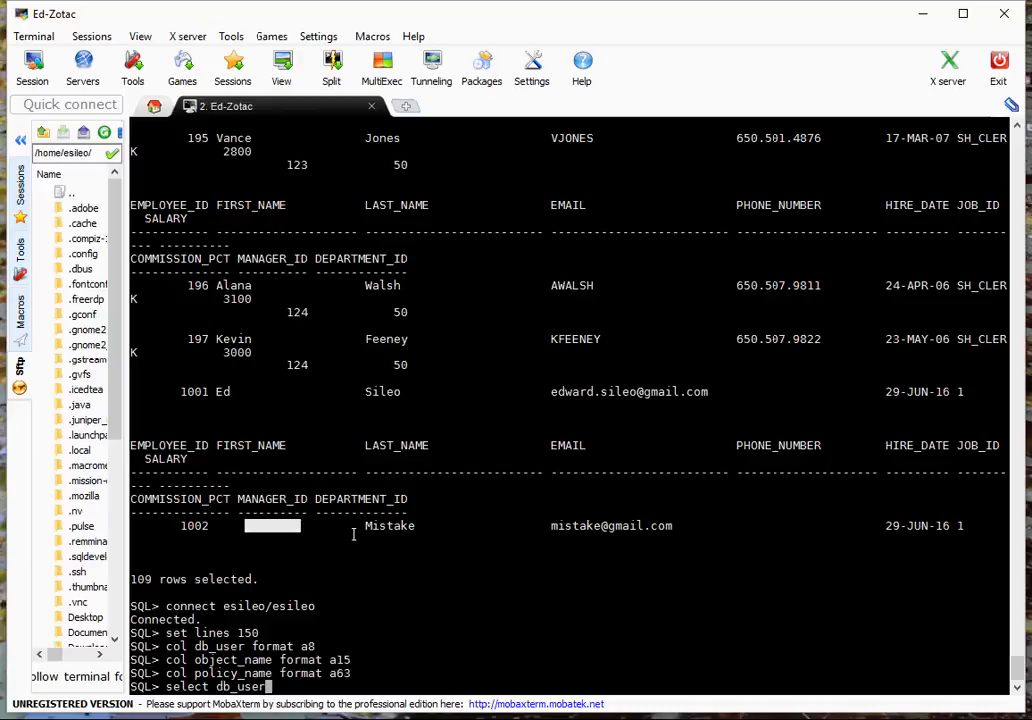
{"action": "type", "text": ", objct"}
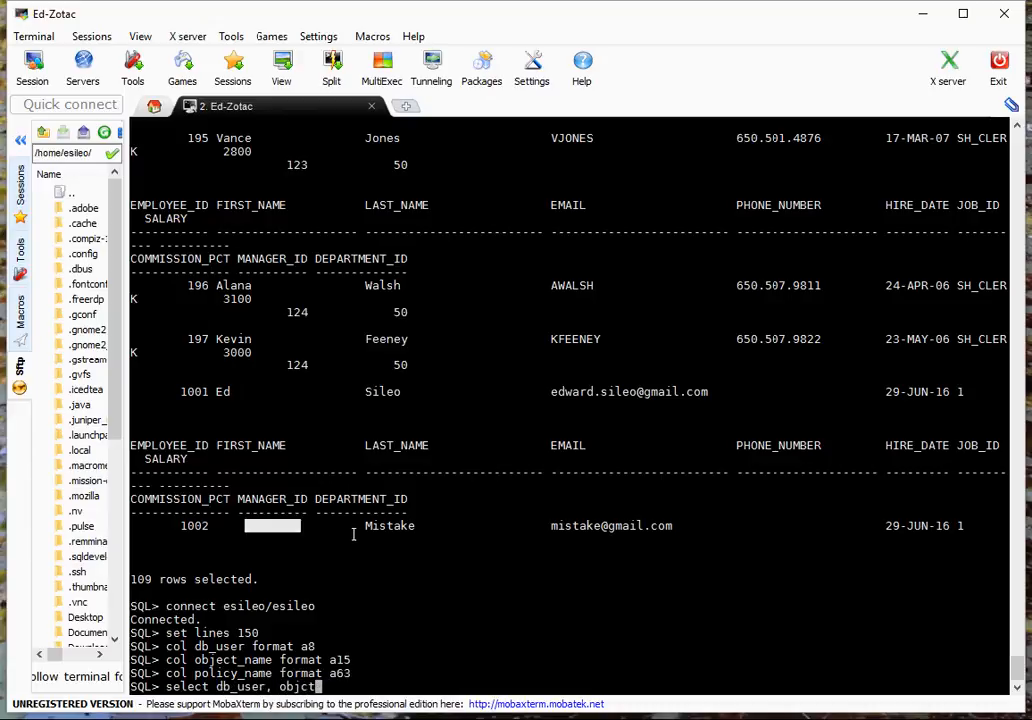
{"action": "type", "text": "object_name"}
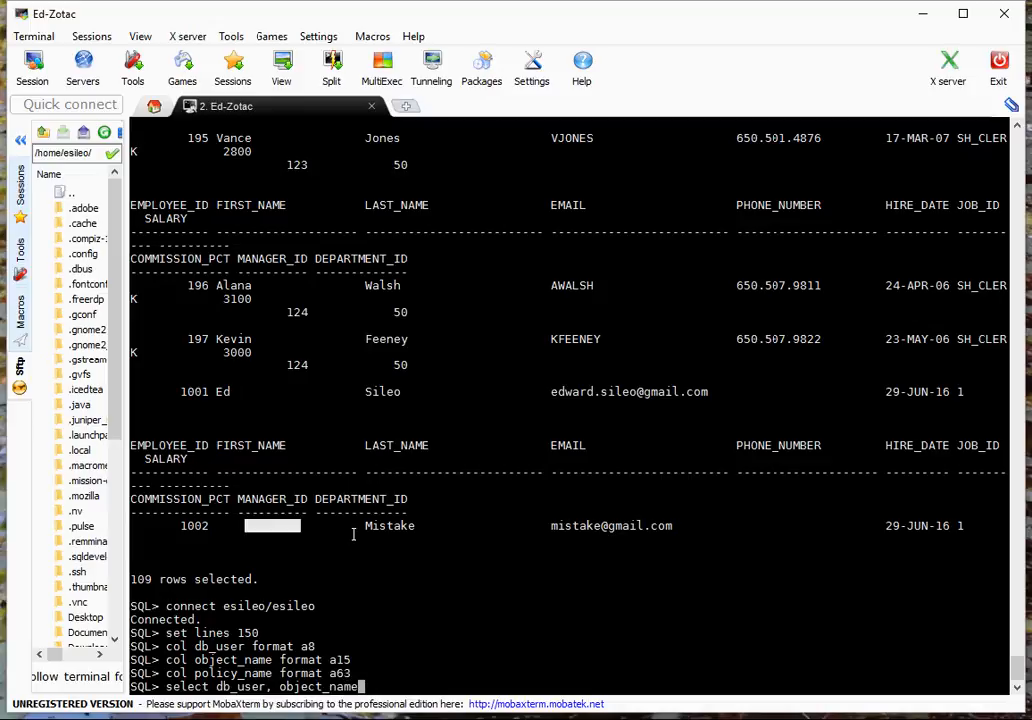
{"action": "type", "text": "policy_name,"}
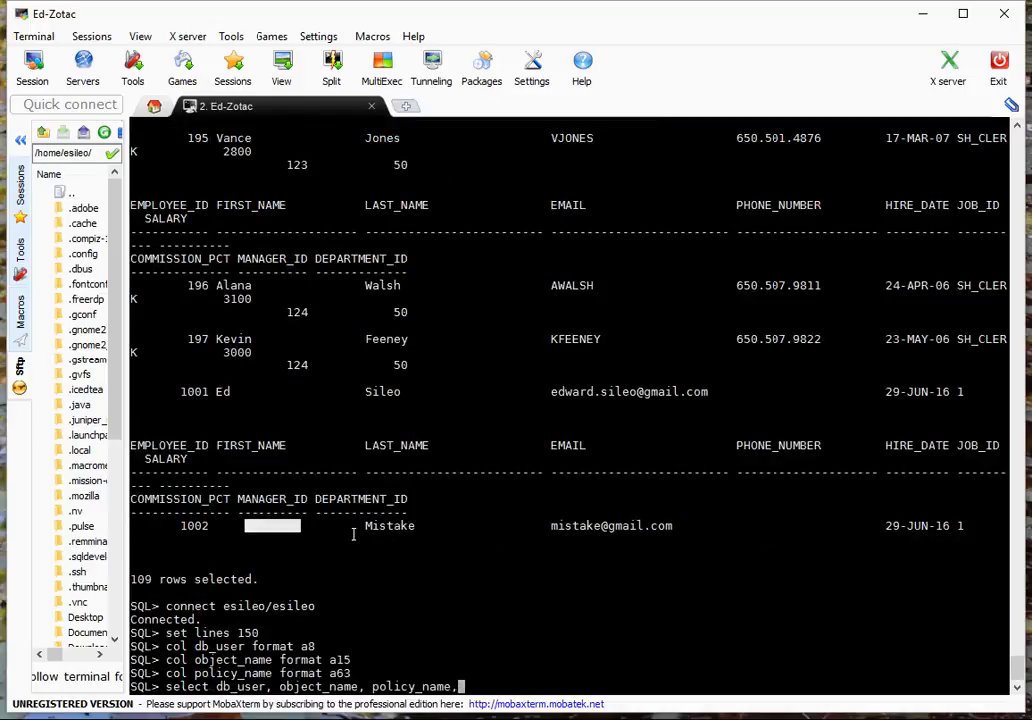
{"action": "type", "text": "transactionid,"}
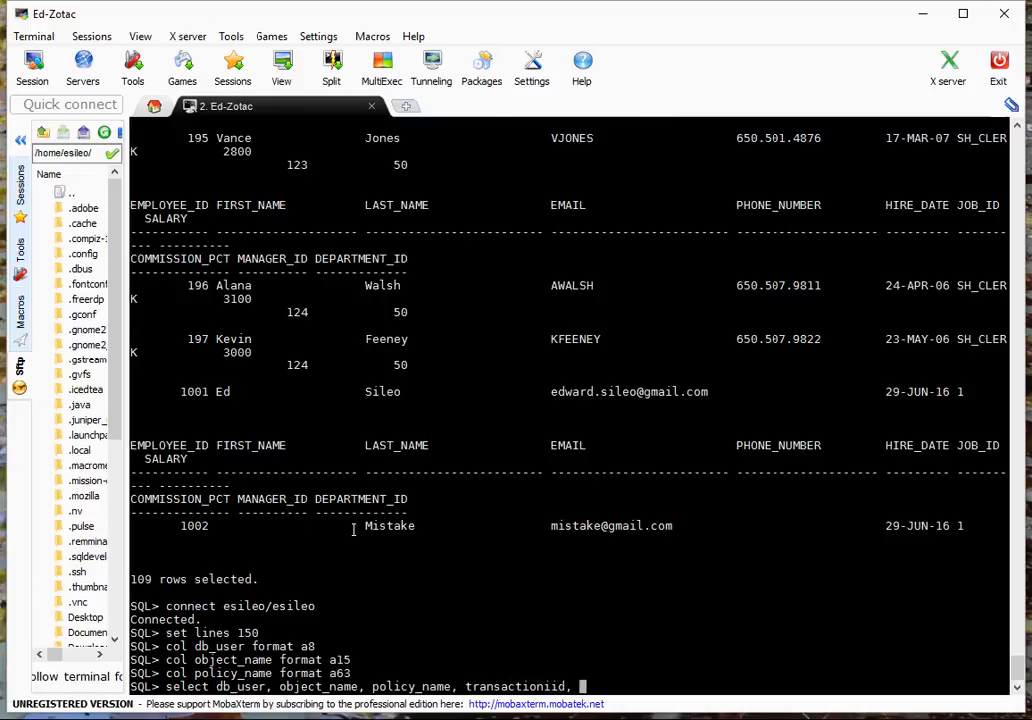
{"action": "type", "text": "sql_test"}
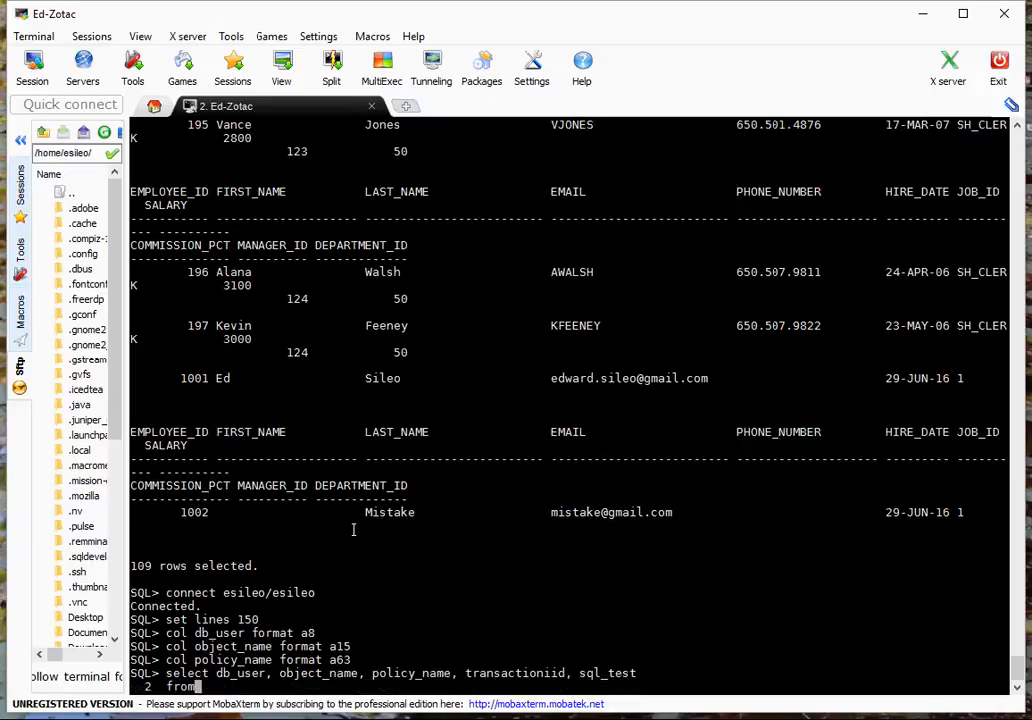
{"action": "type", "text": "dba_fga"}
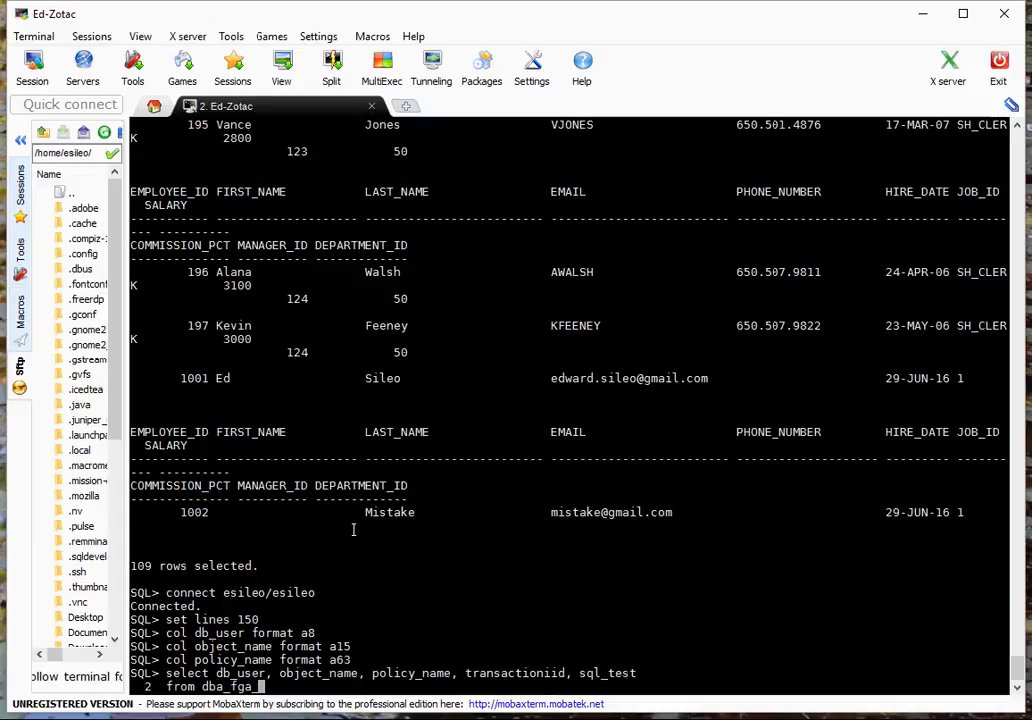
{"action": "type", "text": "_audit_trail;"}
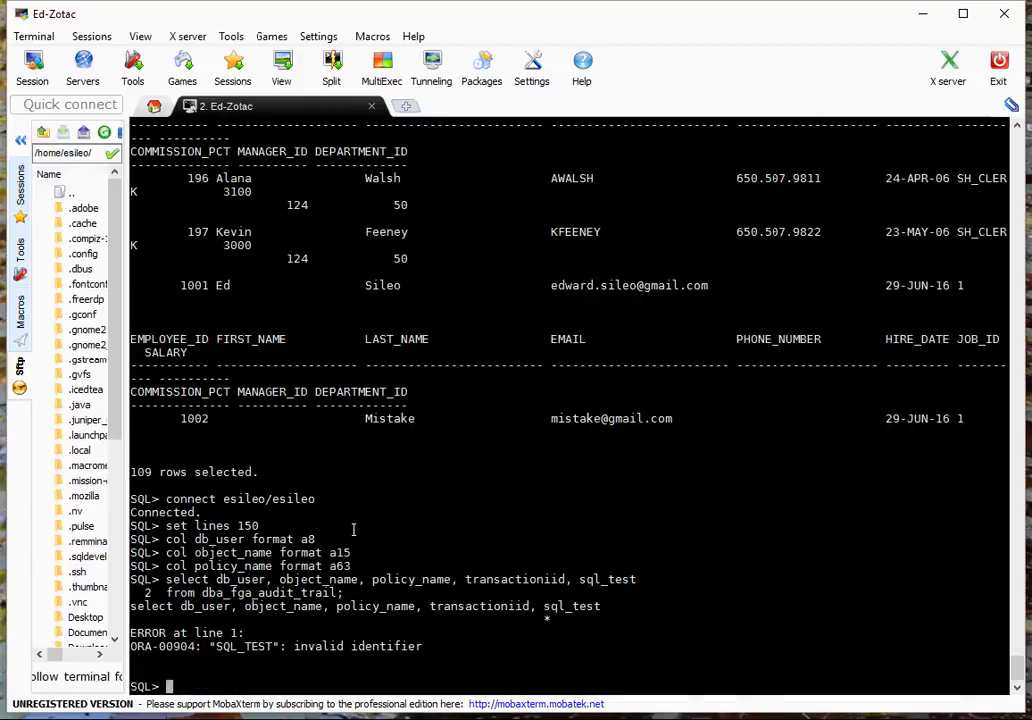
List the SQL buffer with l and change sql_test to sql_text with c/test/text/
{"action": "type", "text": "l"}
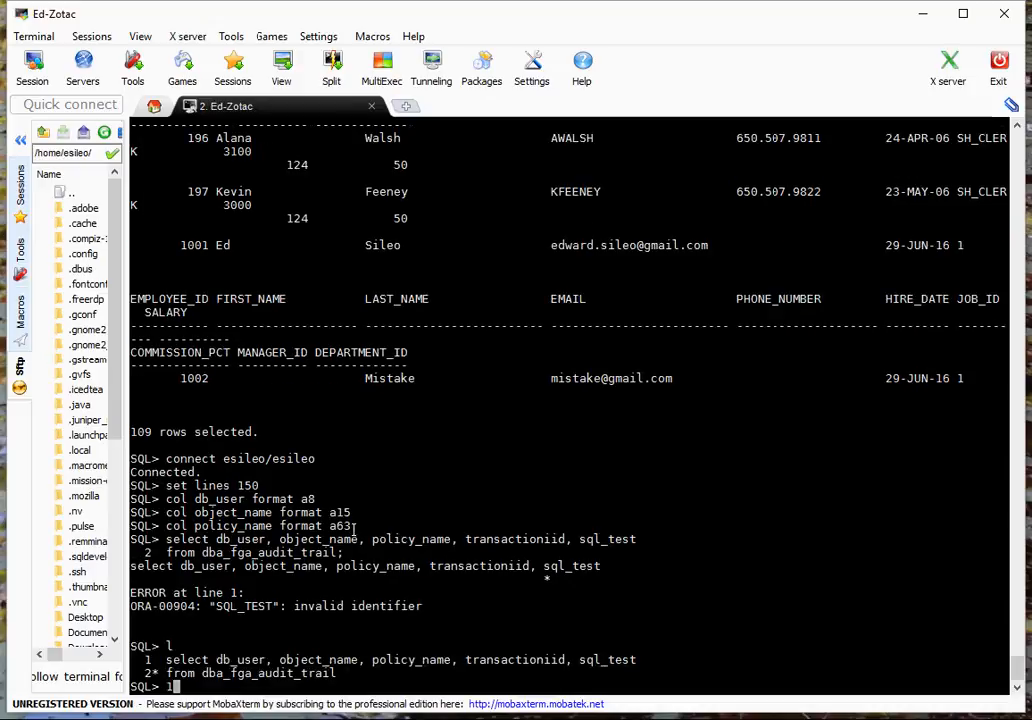
{"action": "type", "text": "c/test/text/"}
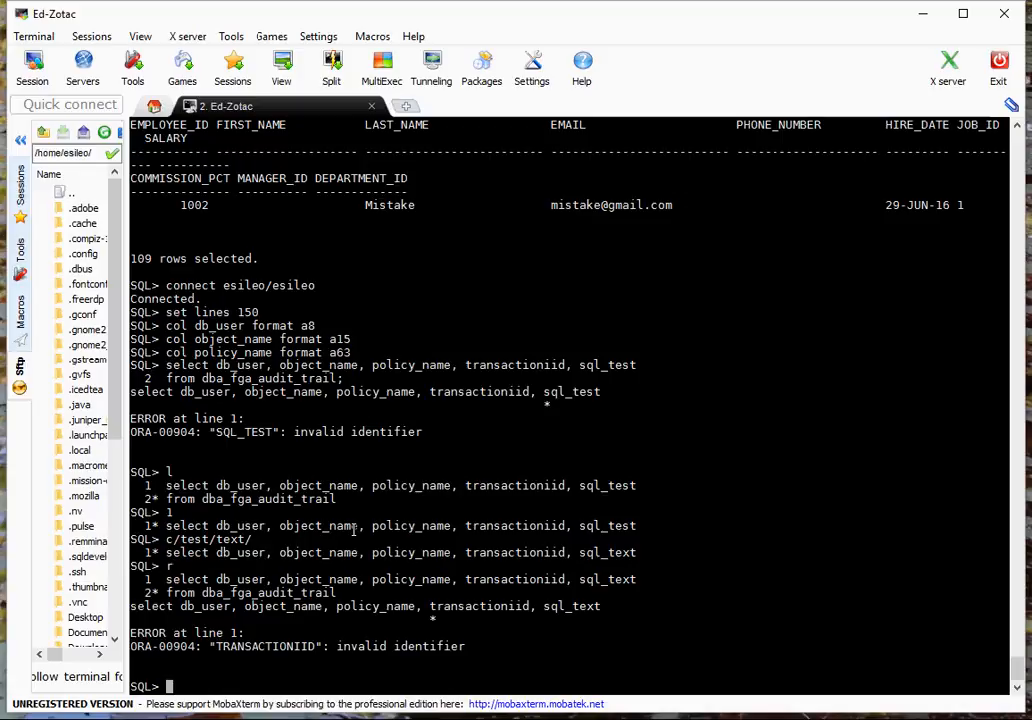
{"action": "type", "text": "ls"}
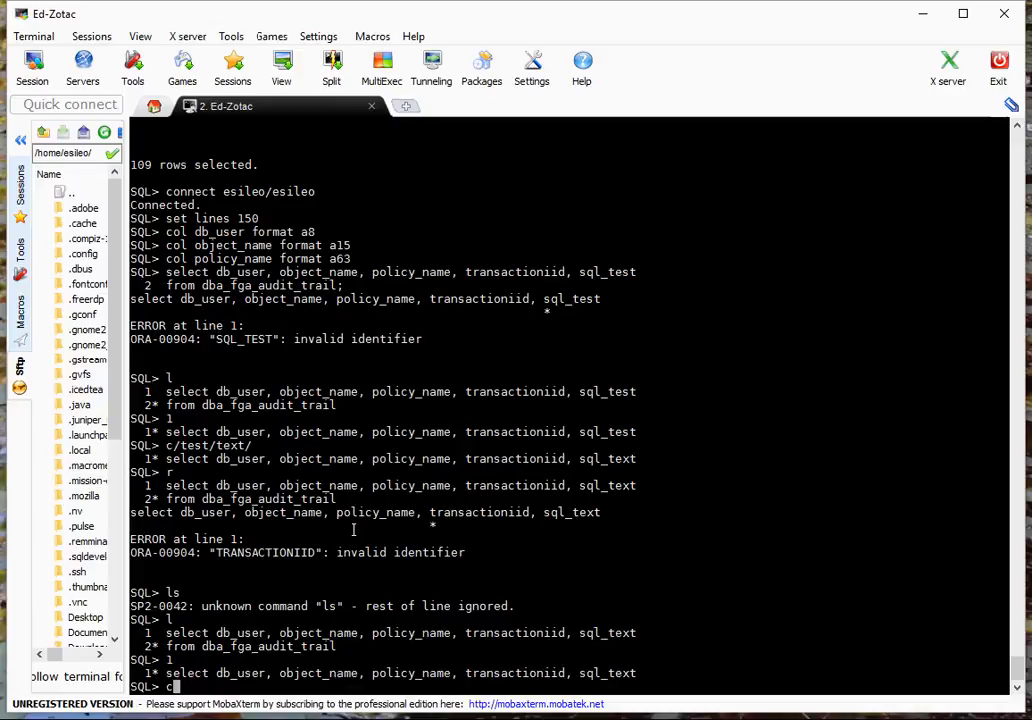
Correct transactioniid to transactionid and rerun, returning the EDS_AUDIT_POLICY audit rows
{"action": "type", "text": "/"}
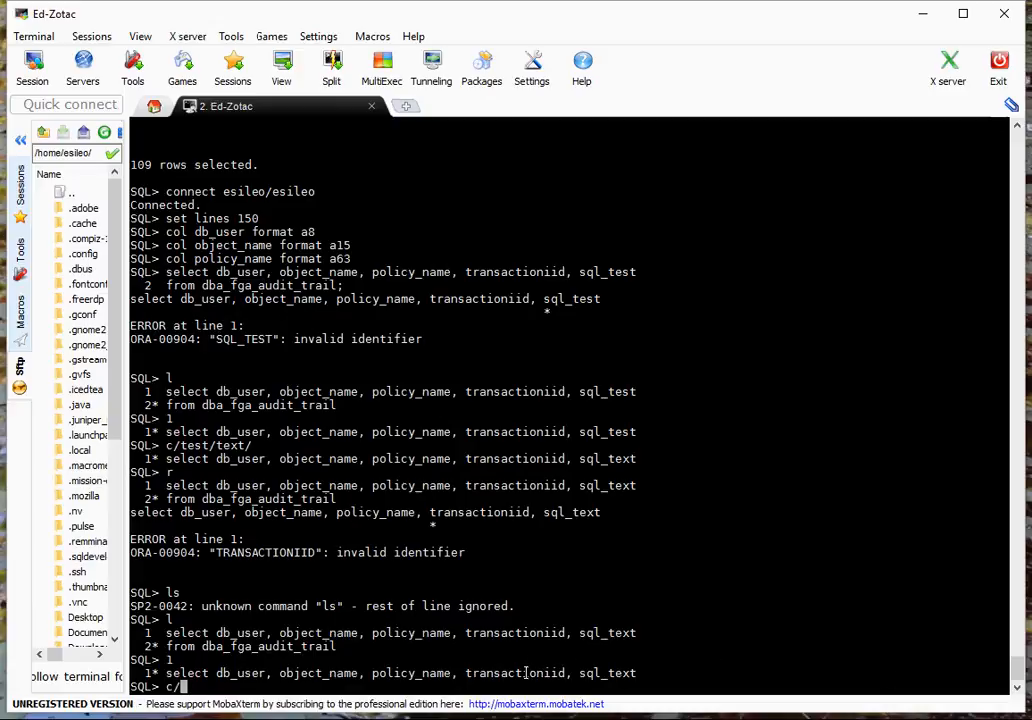
{"action": "type", "text": "transactioniid/"}
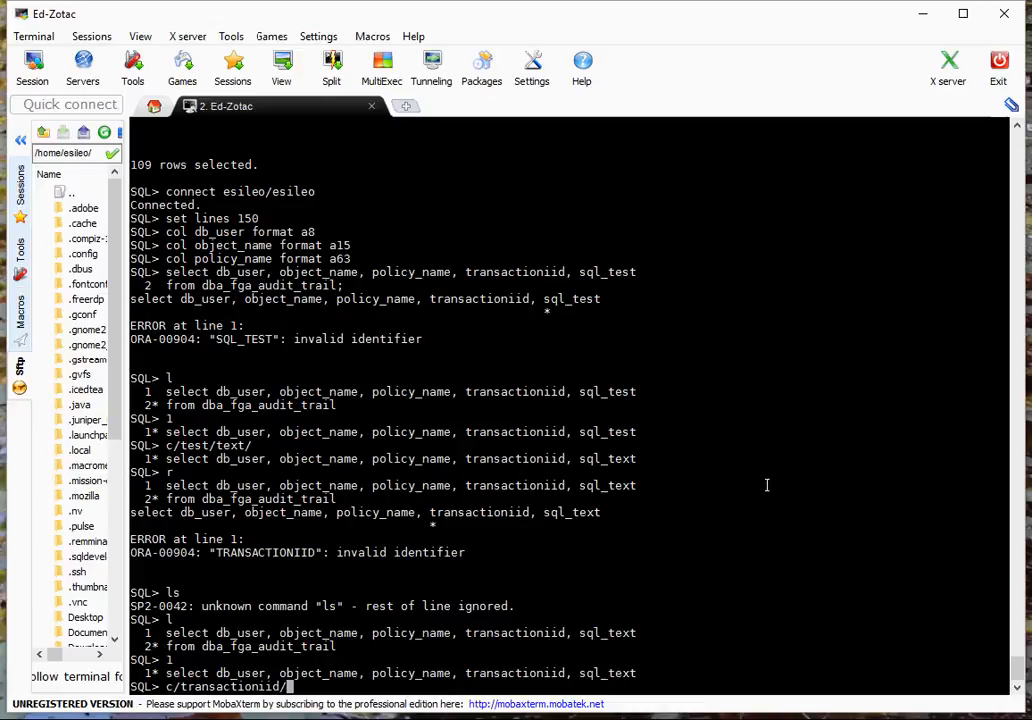
{"action": "type", "text": "transactionid/"}
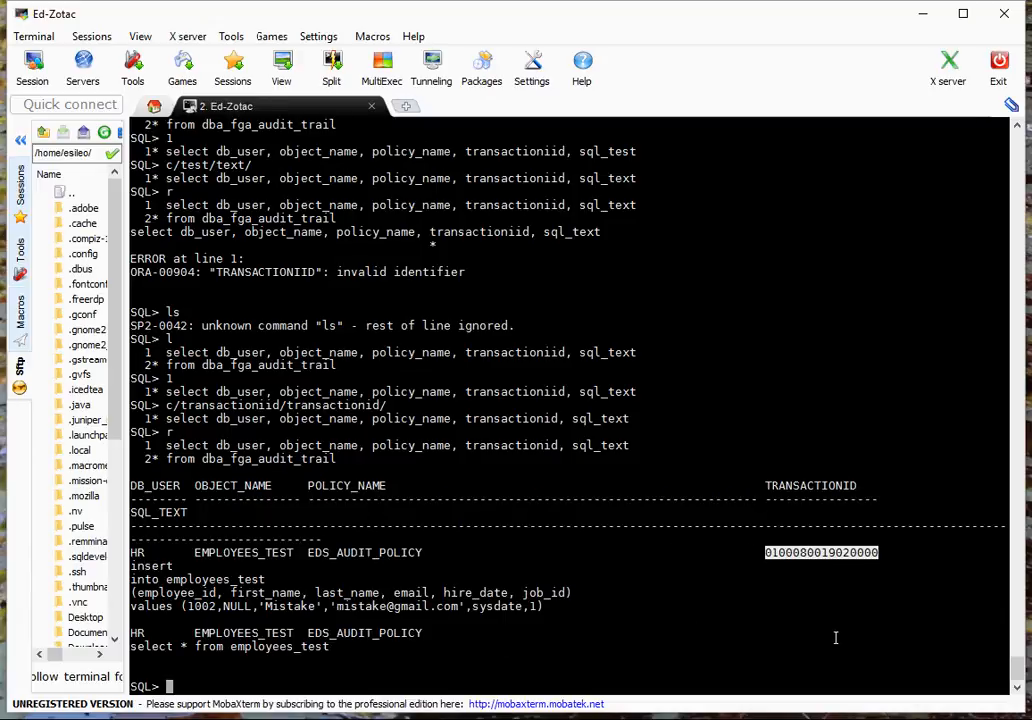
{"action": "mouse_move", "coordinate": [844, 644]}
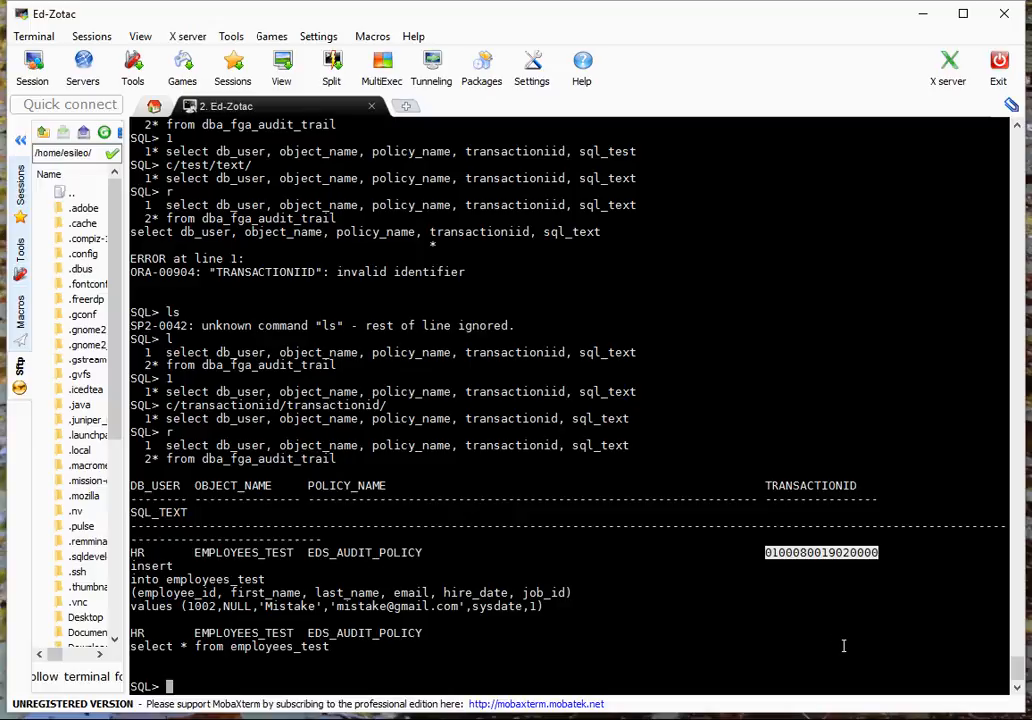